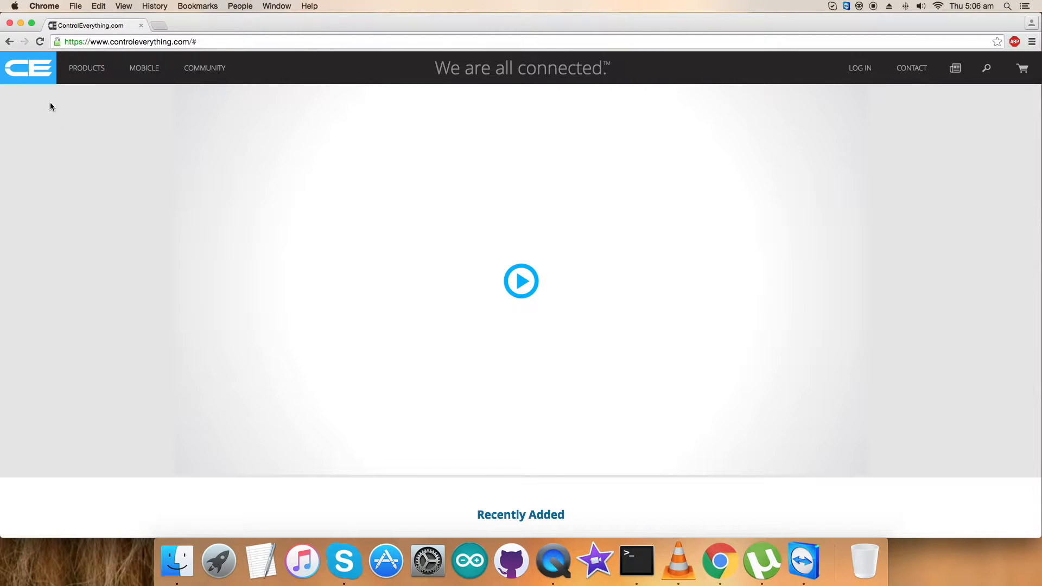
Navigate from the ControlEverything homepage toward the LPS25HB pressure sensor product page.
left_click(130, 41)
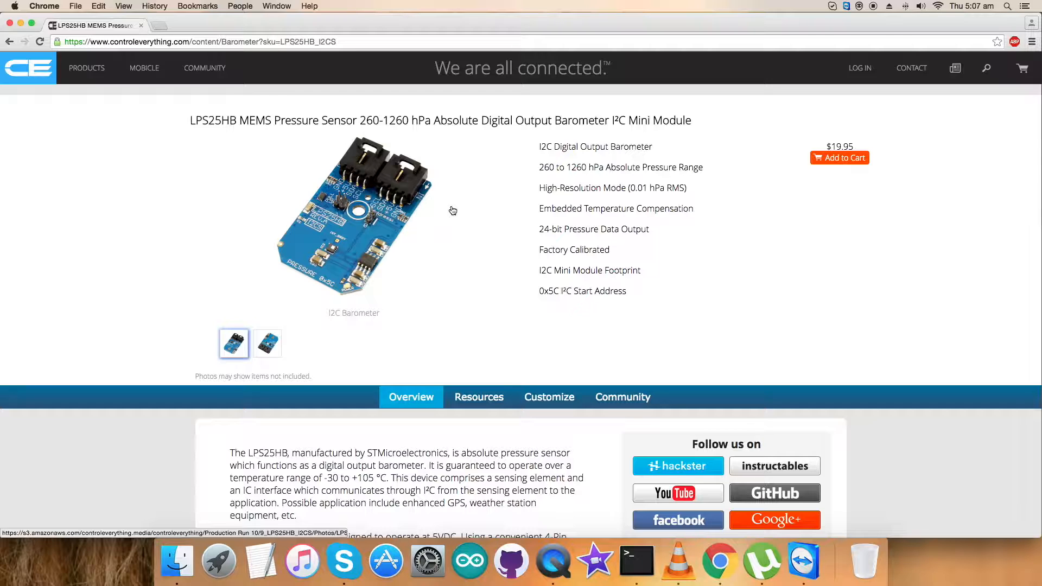
mouse_move(600, 208)
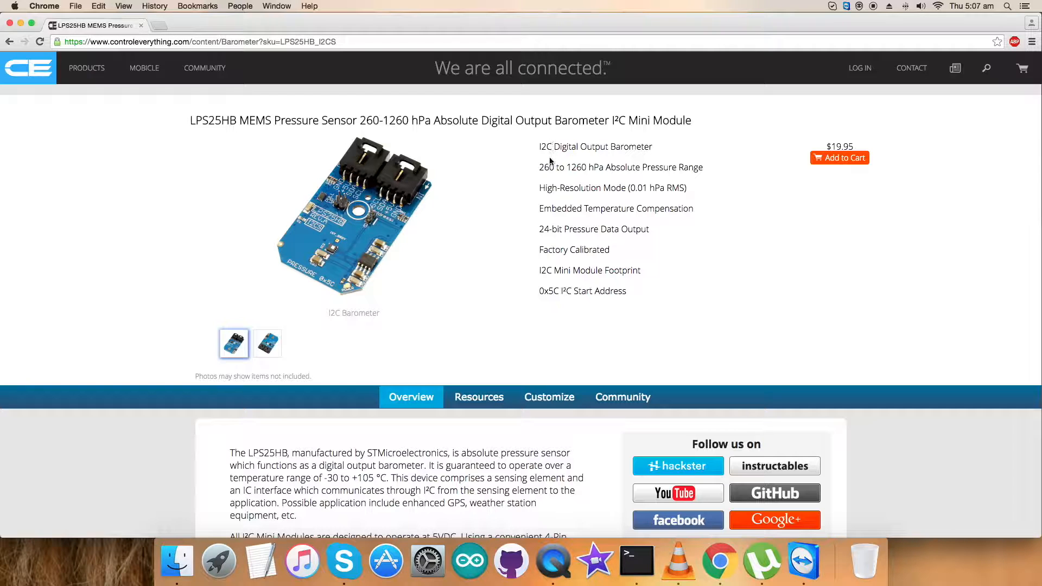
mouse_move(841, 211)
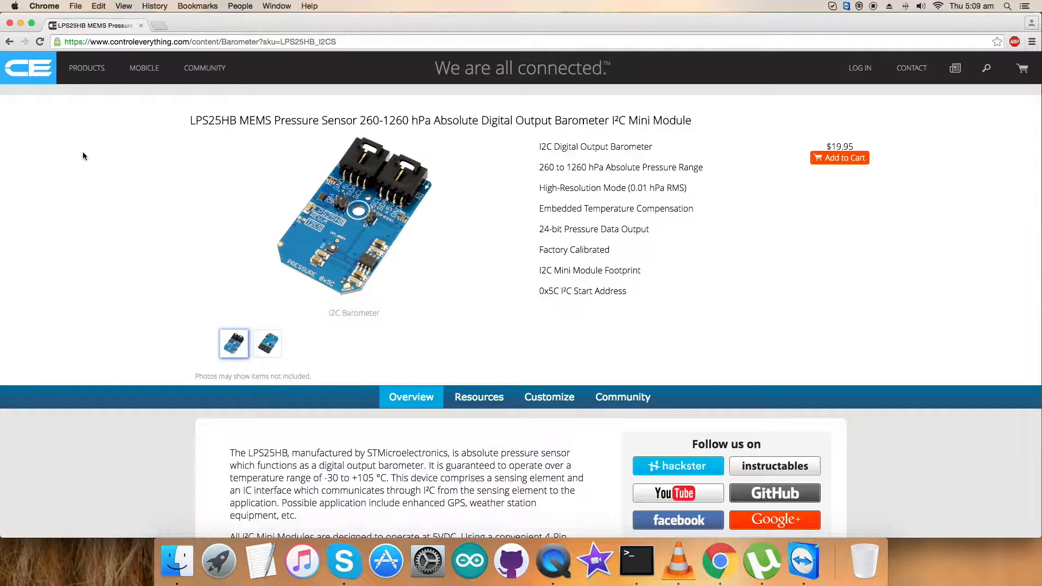
mouse_move(424, 152)
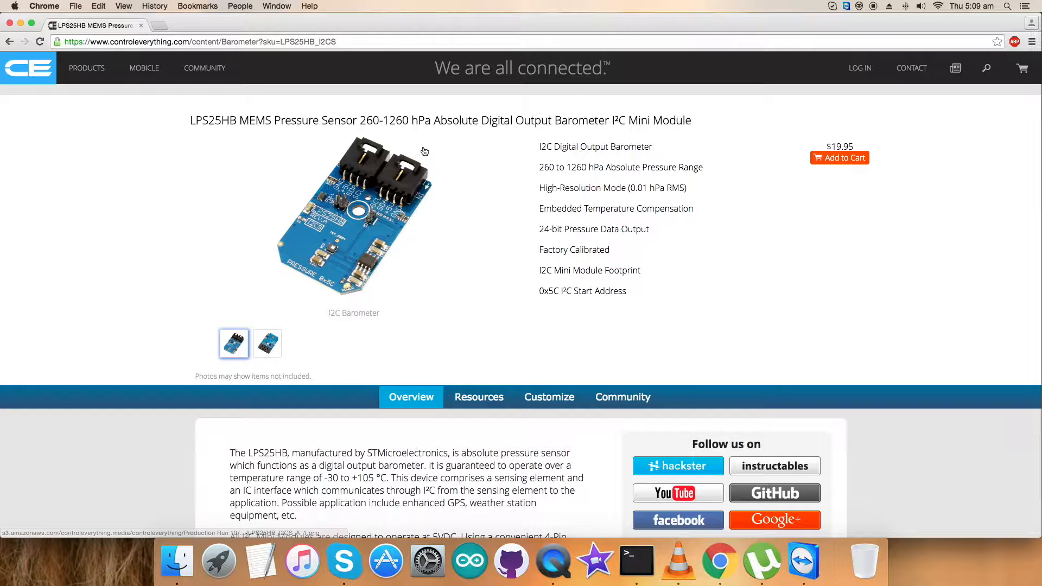
From the product's Resources section, open the LPS25HB Particle code sample on GitHub.
left_click(479, 394)
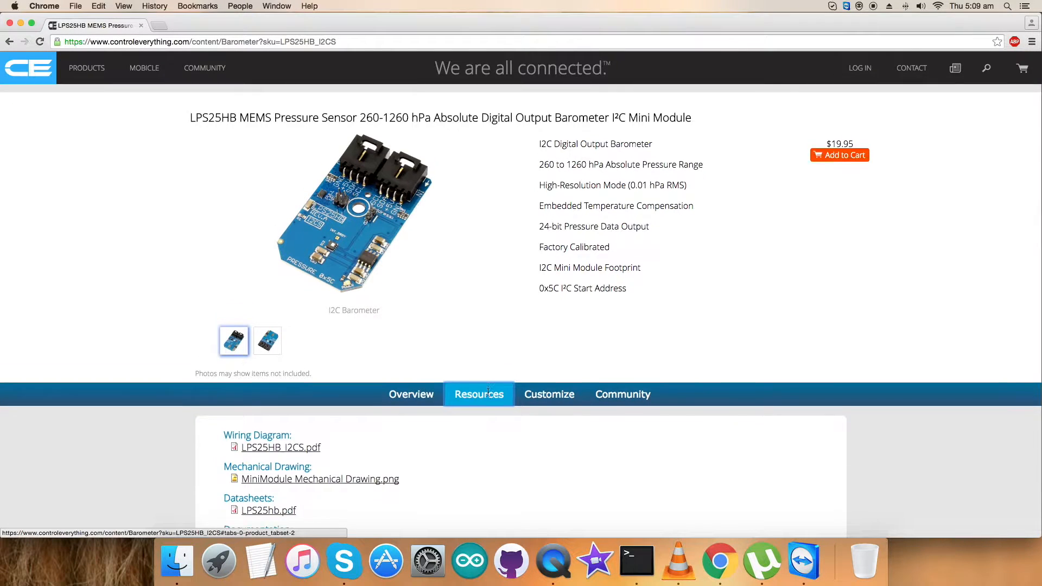
scroll("down", 3)
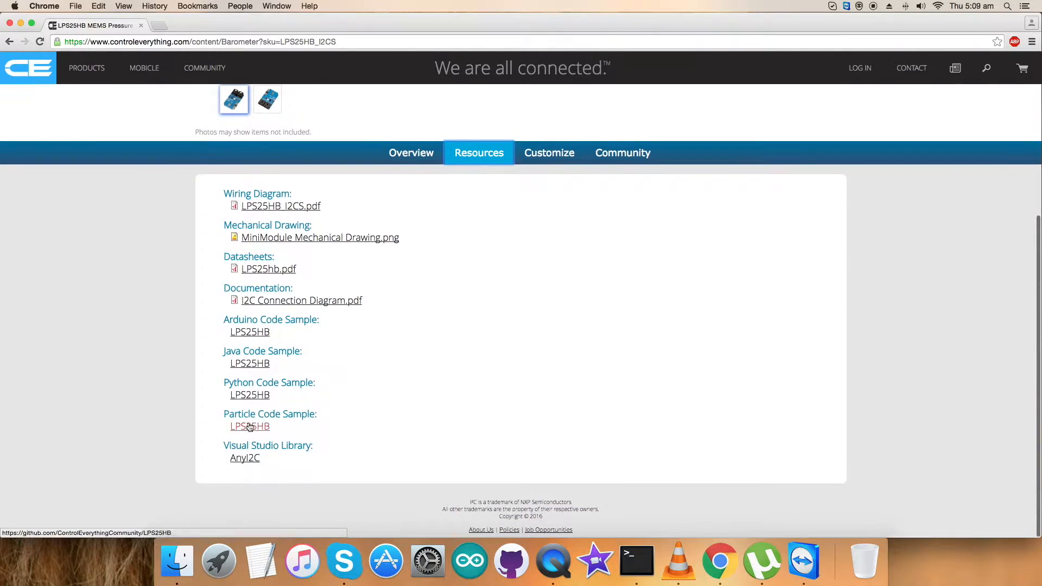
left_click(250, 426)
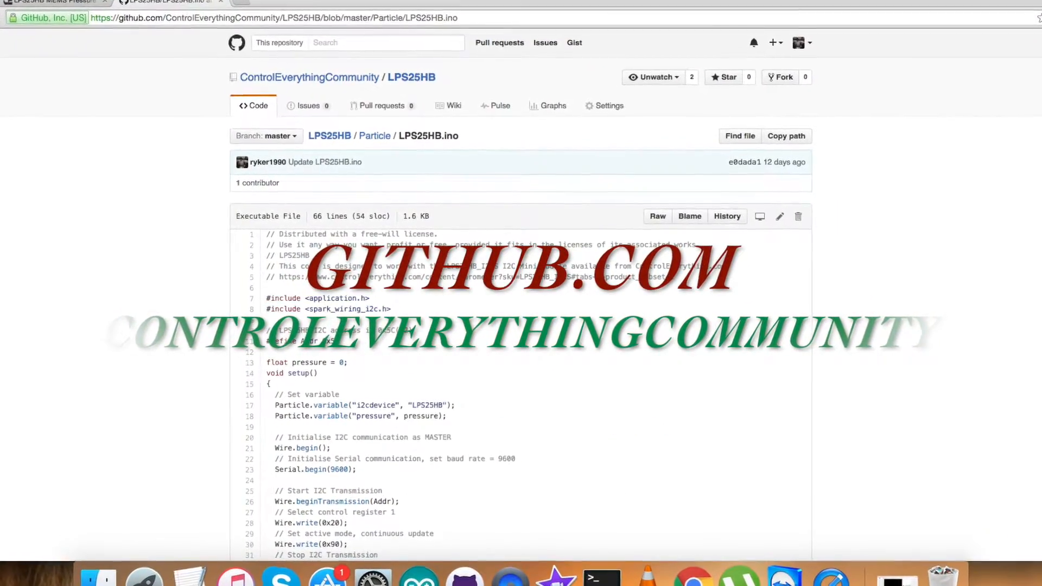
scroll("down", 3)
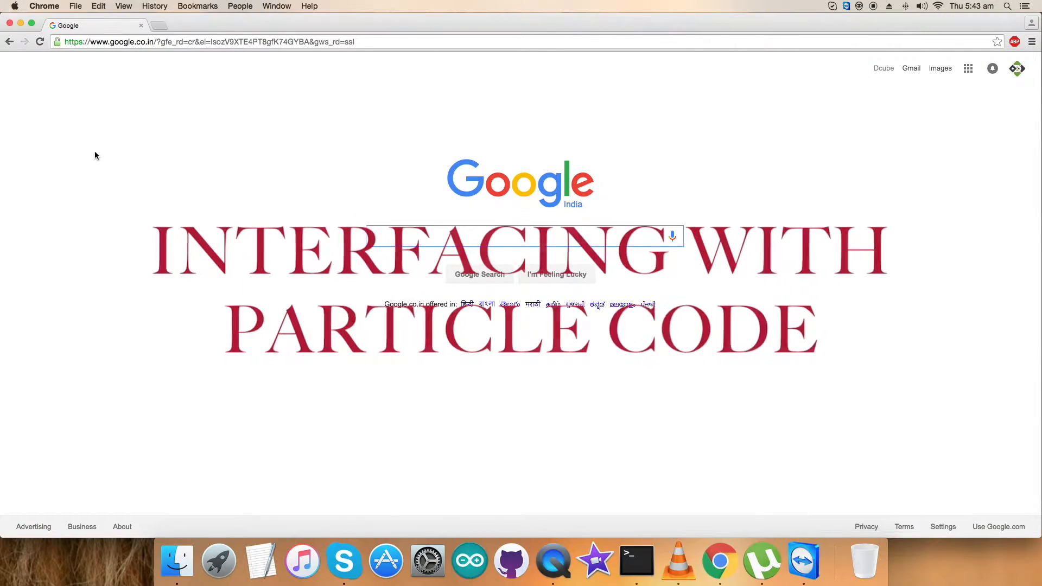
Go to github.com and open the ControlEverythingCommunity organisation page.
left_click(522, 235)
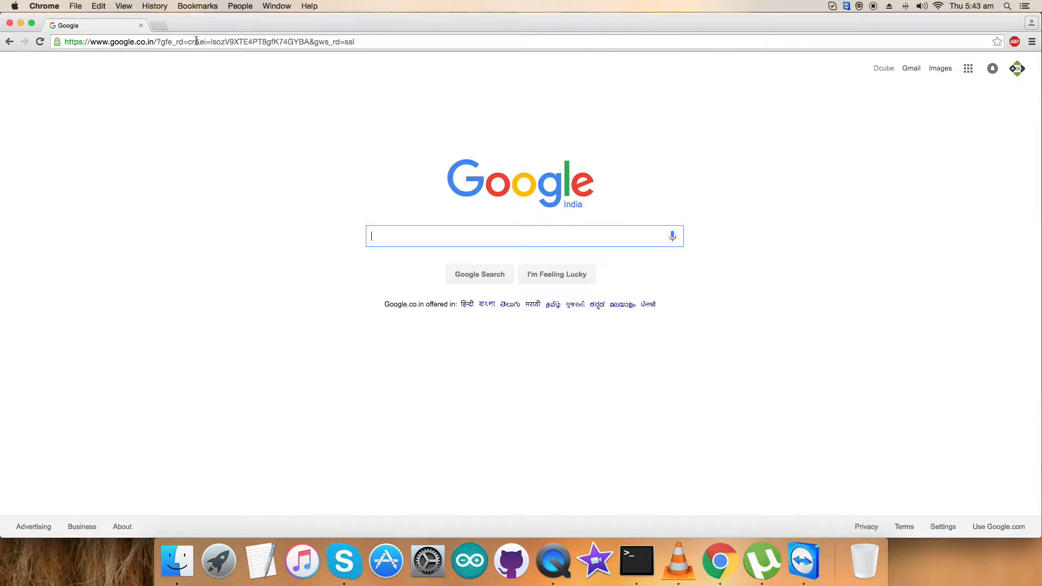
type("https://github.com")
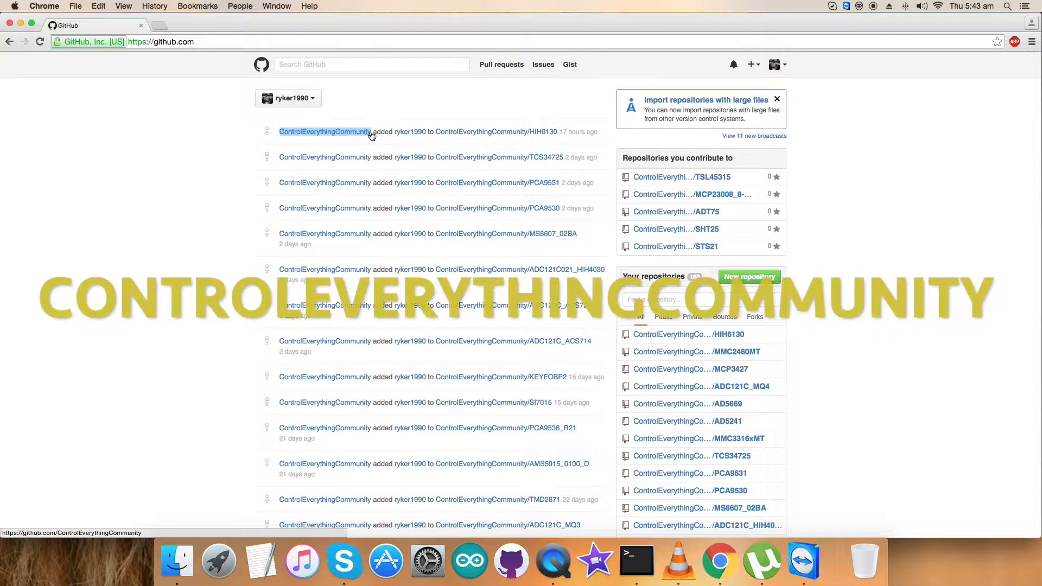
left_click(325, 131)
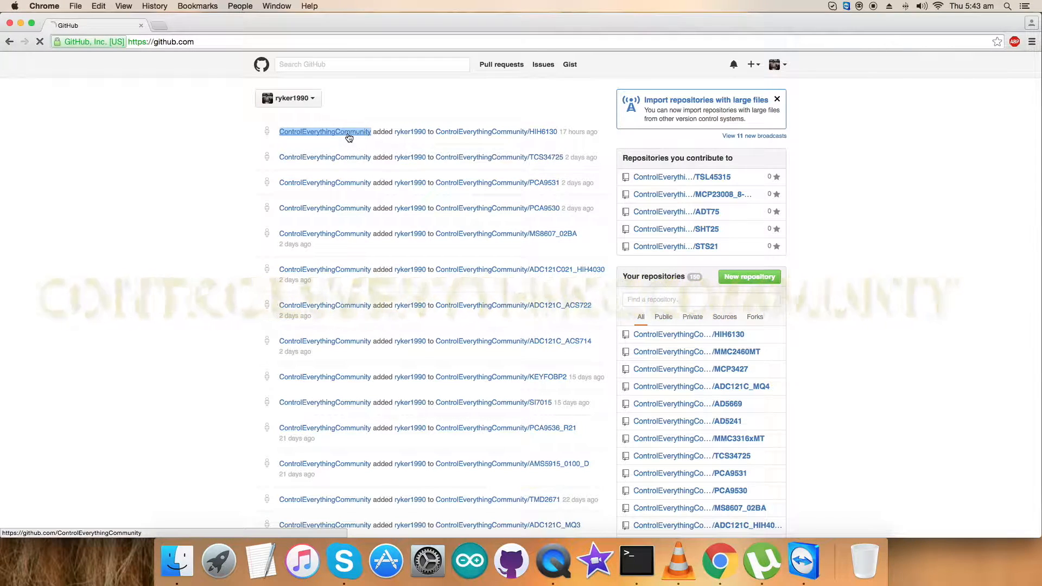
Filter repositories by 'LPS25', open LPS25HB and scroll its README to the Particle Photon instructions.
left_click(324, 131)
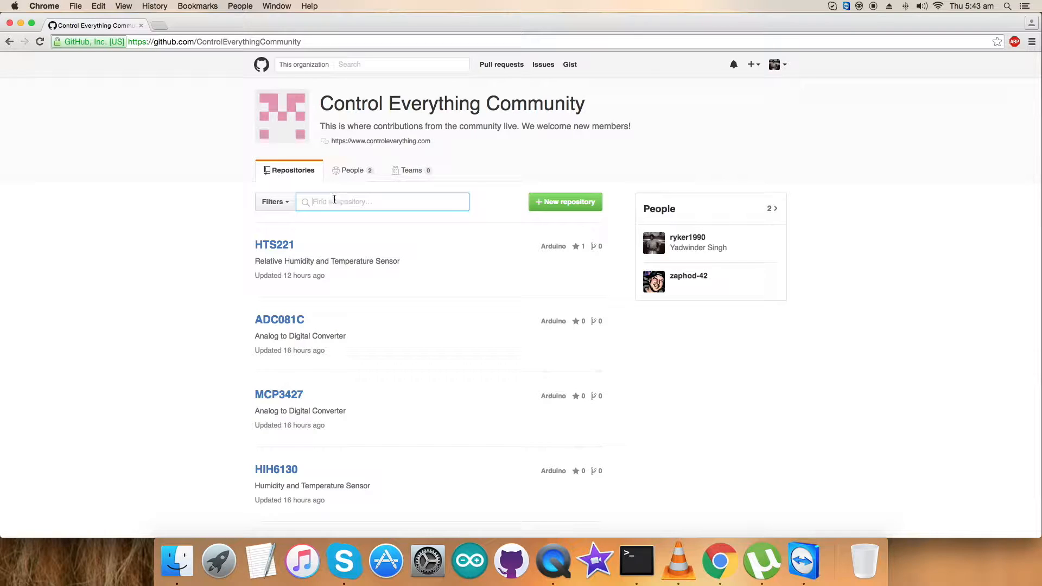
type("LPS")
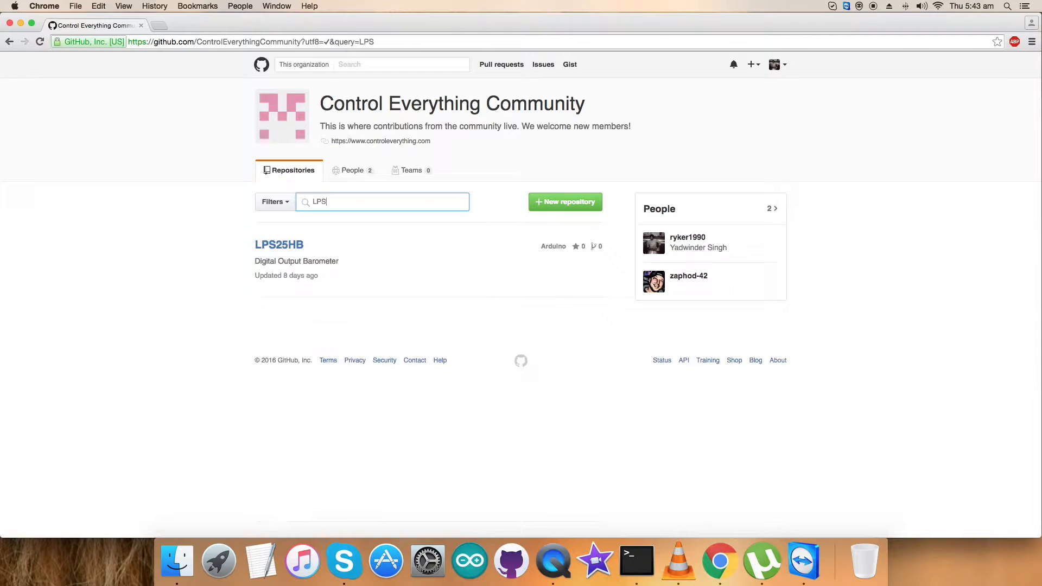
type("25")
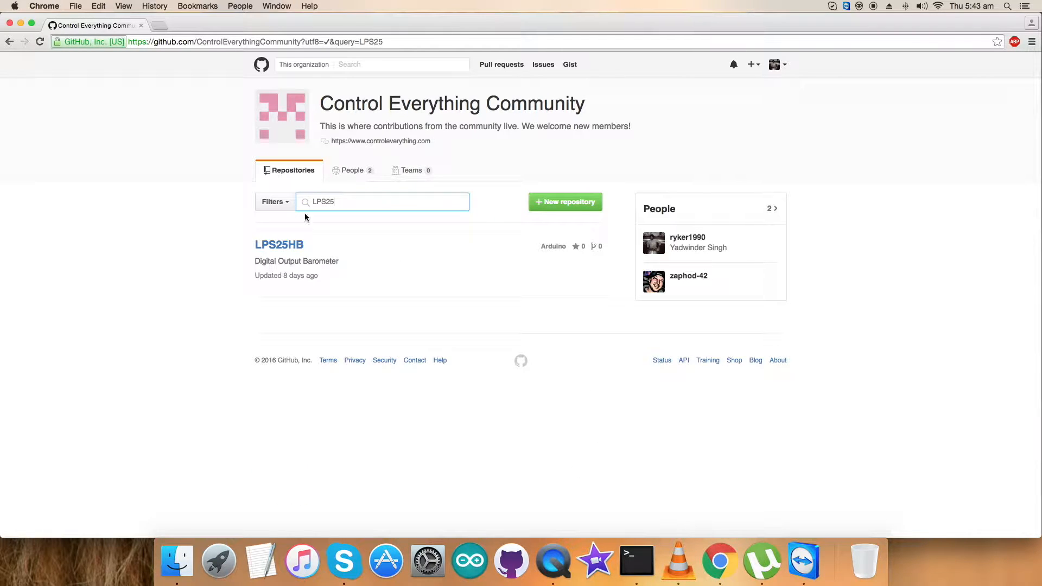
left_click(279, 244)
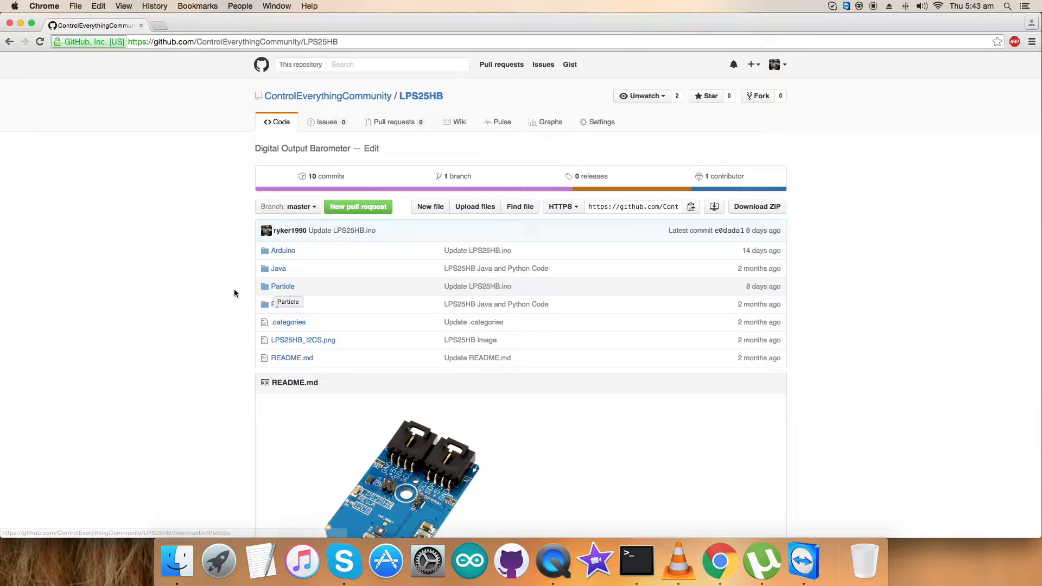
scroll("down", 3)
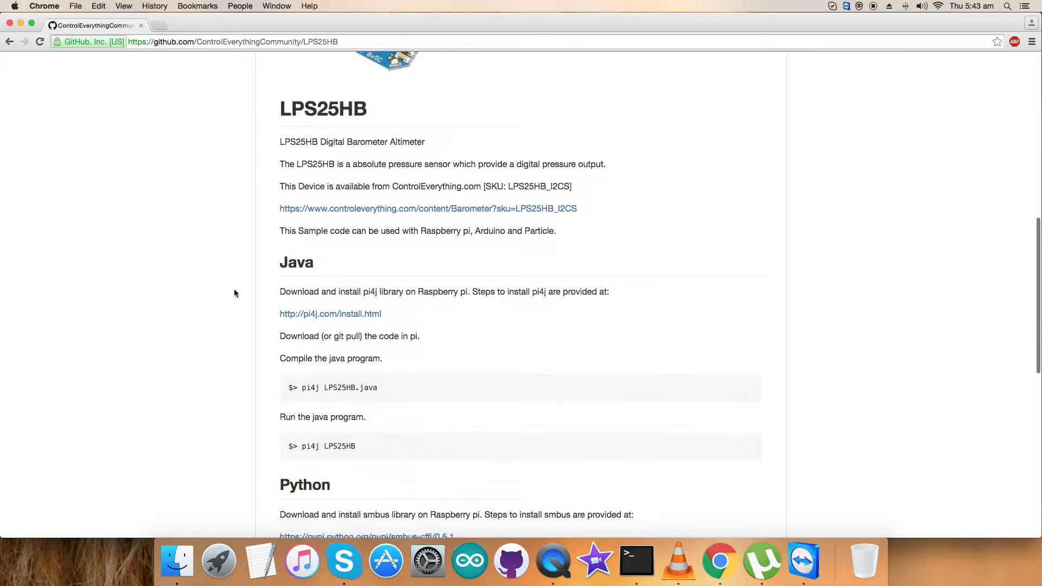
scroll("down", 3)
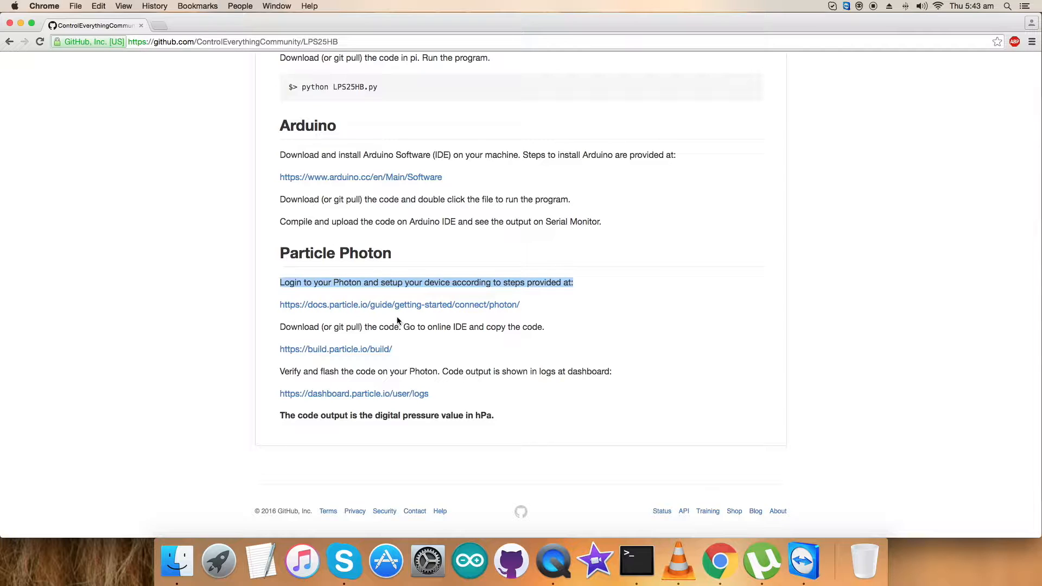
right_click(398, 304)
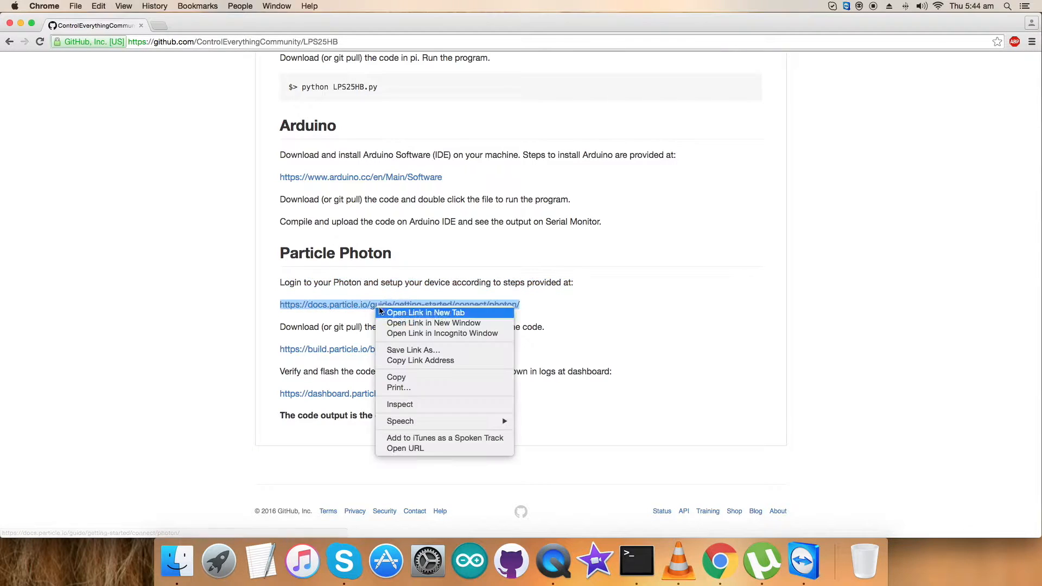
left_click(425, 313)
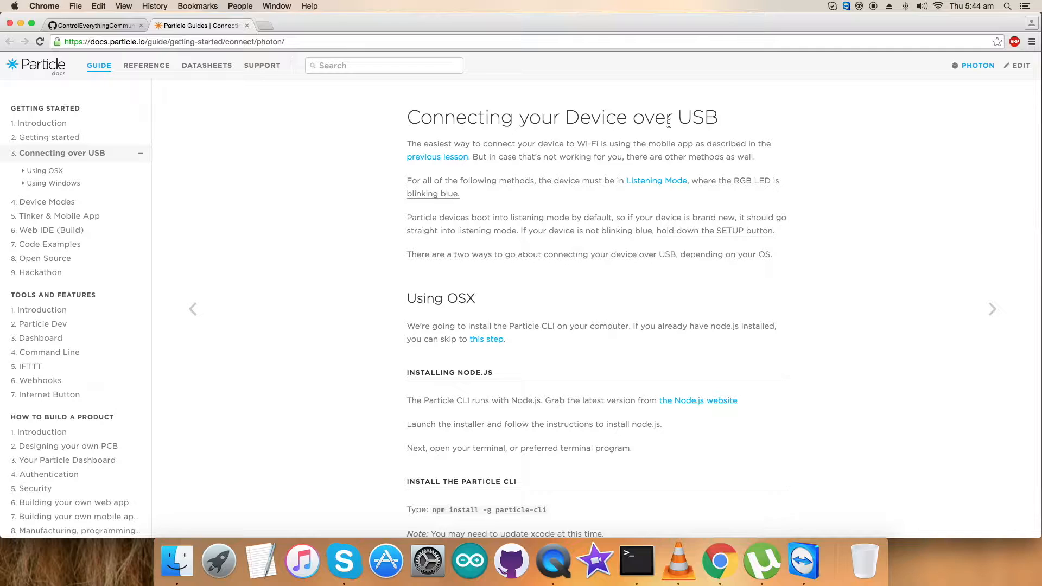
scroll("down", 3)
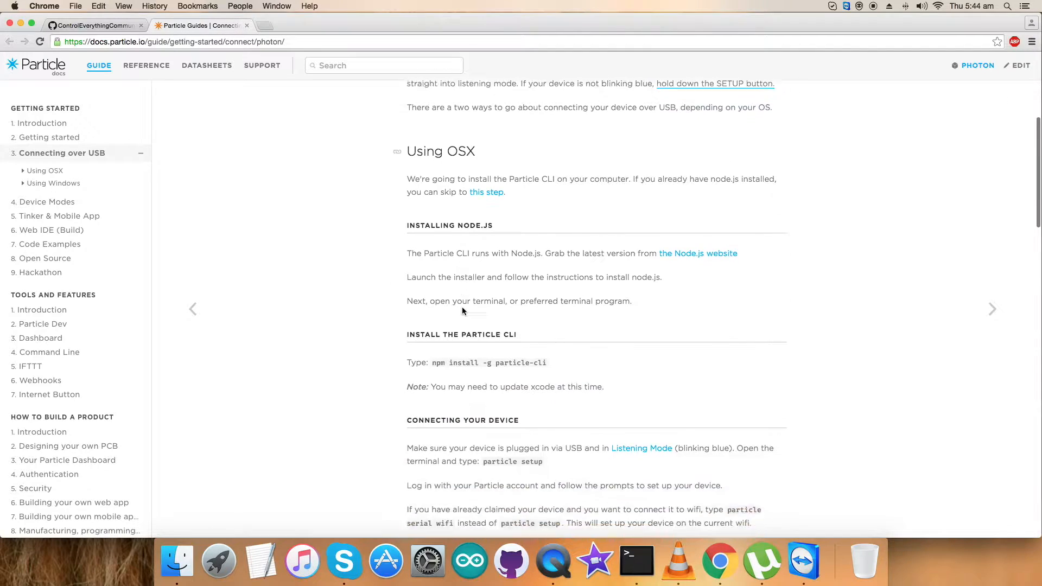
scroll("down", 3)
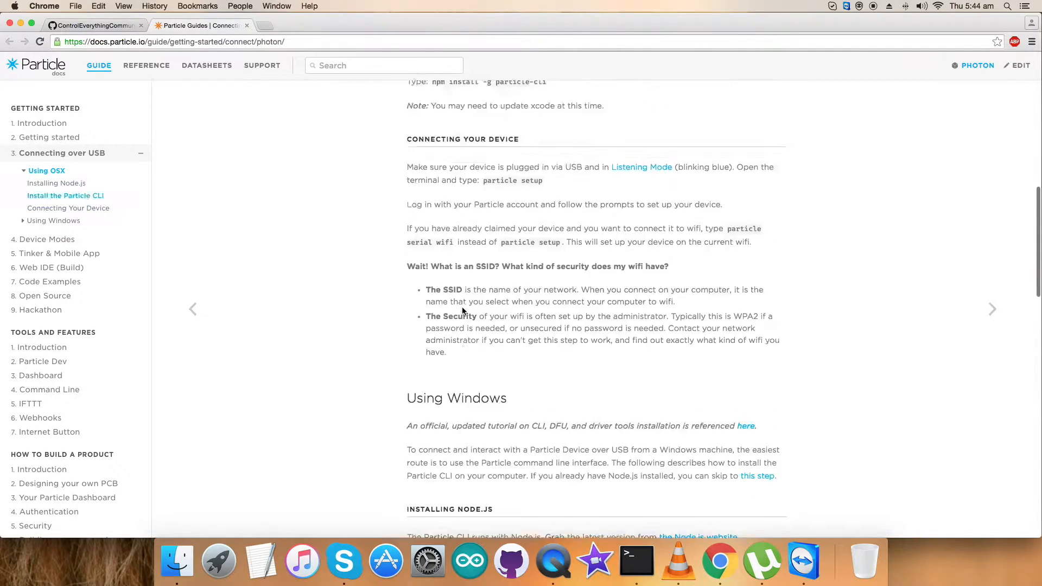
scroll("up", 3)
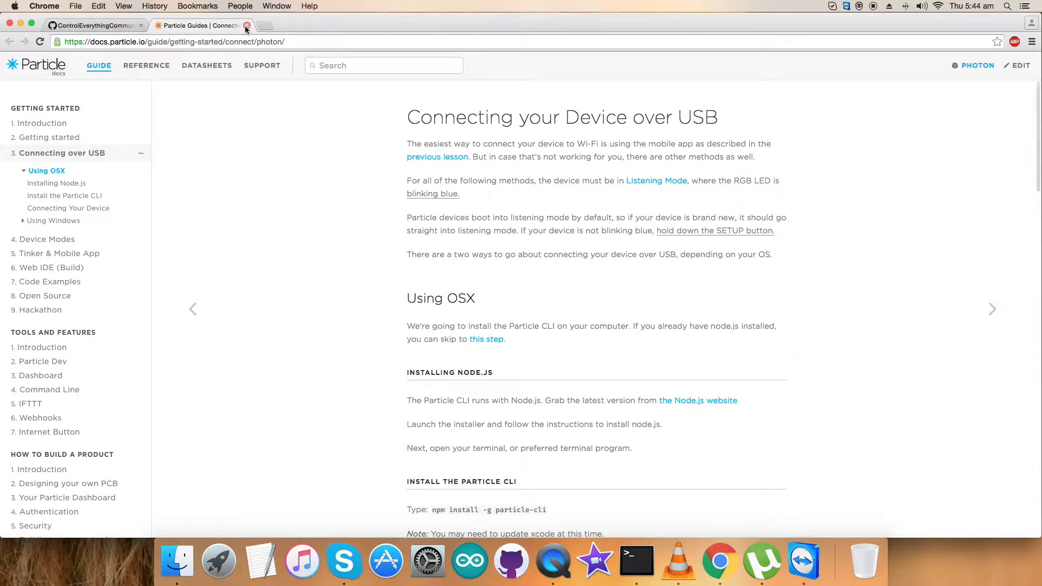
left_click(247, 25)
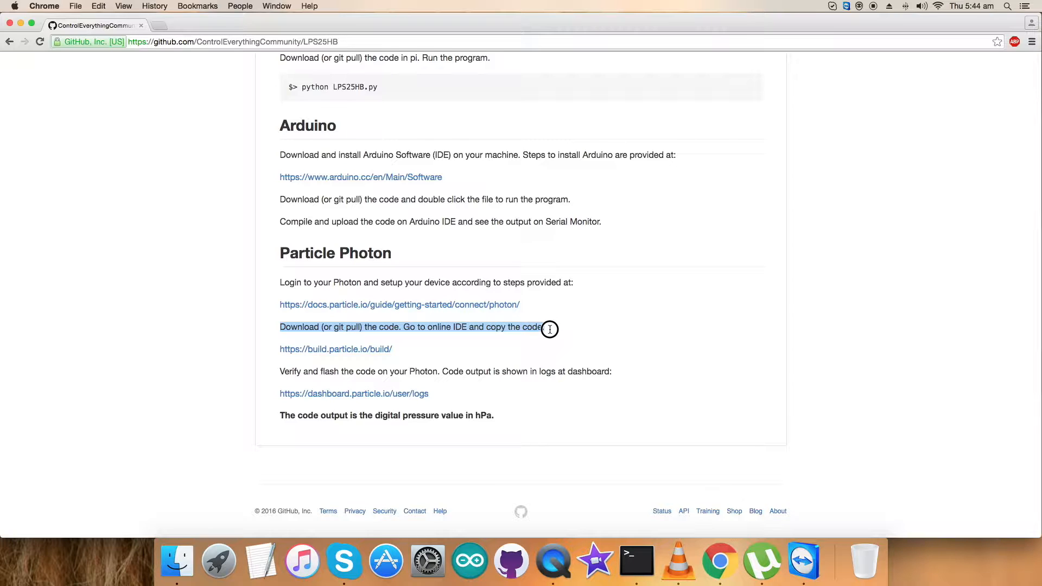
mouse_move(342, 352)
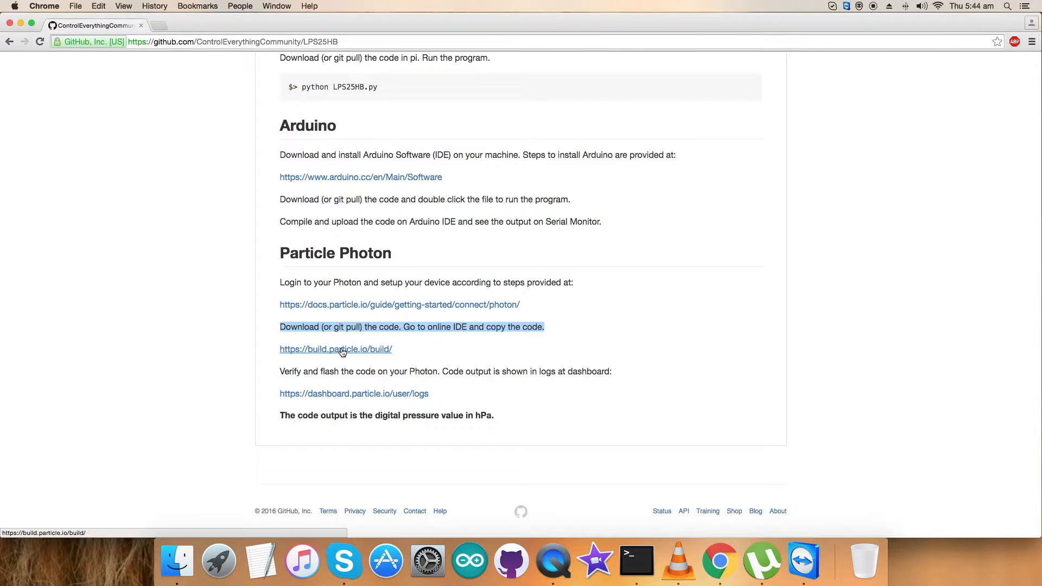
left_click(336, 349)
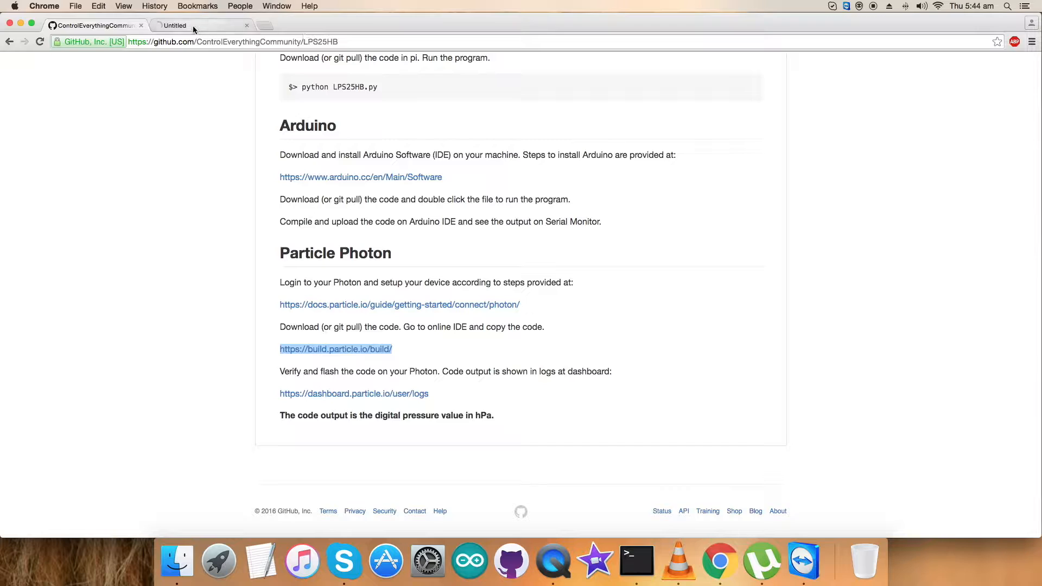
left_click(336, 348)
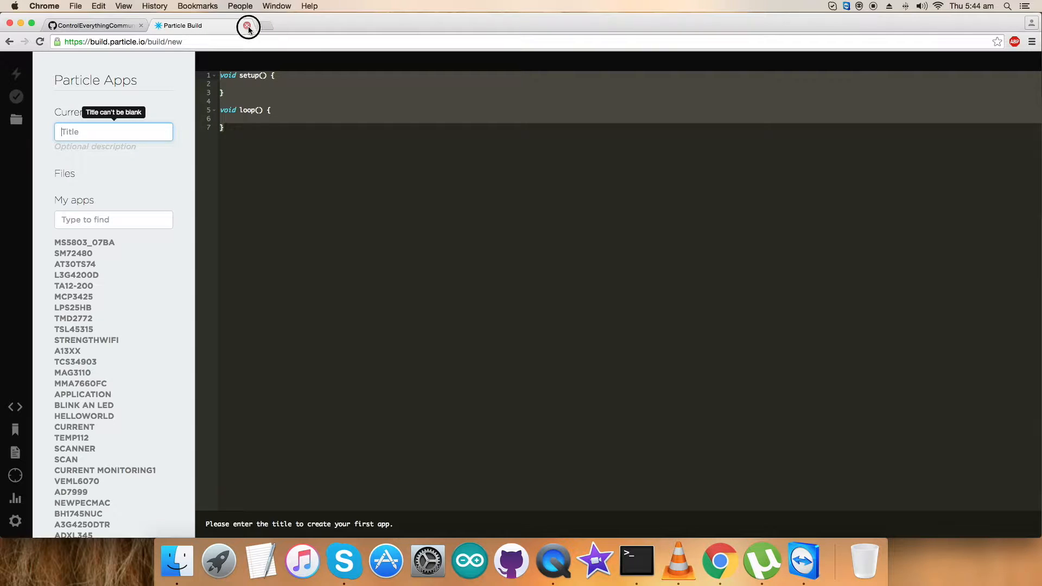
left_click(248, 25)
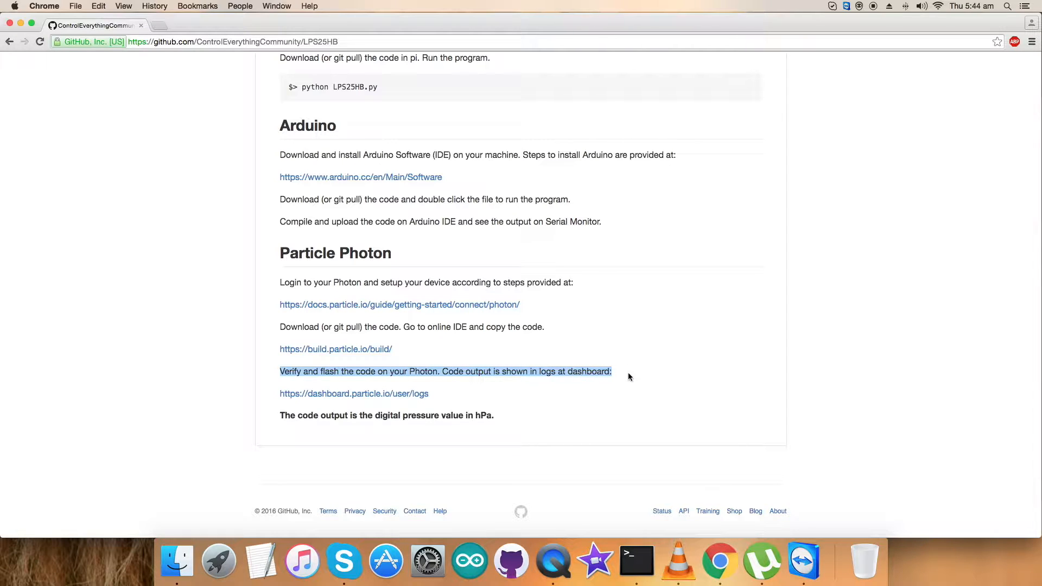
Open the dashboard.particle.io/user/logs link in a new tab.
right_click(353, 393)
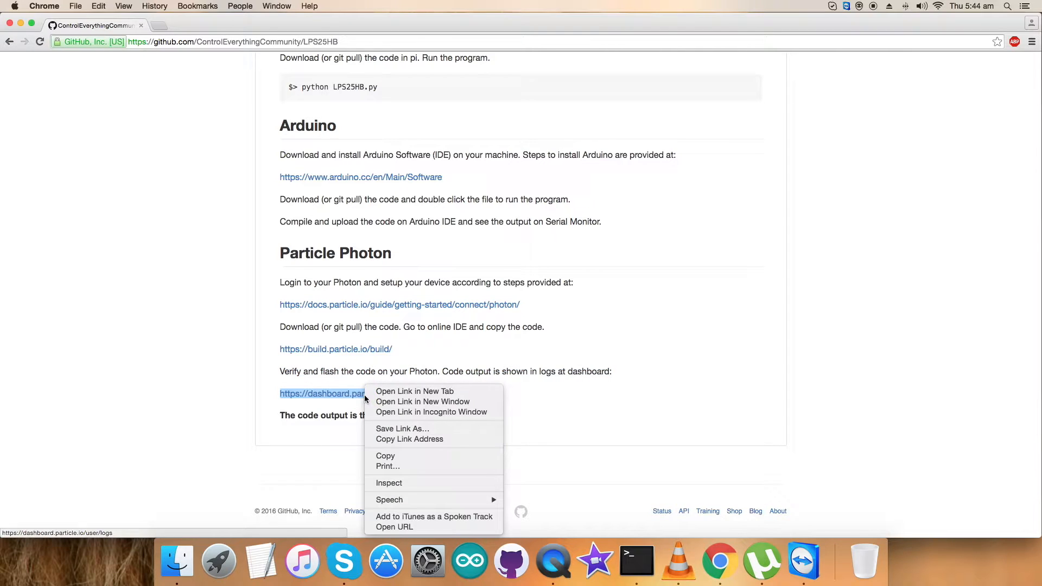
left_click(413, 391)
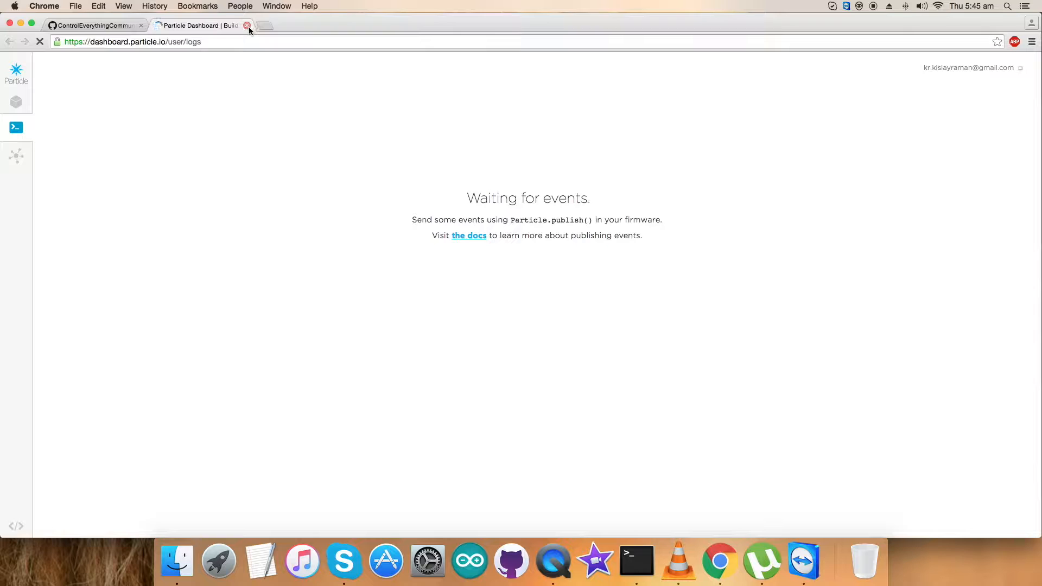
Return to the repository file list and open LPS25HB.ino inside the Particle folder.
left_click(247, 25)
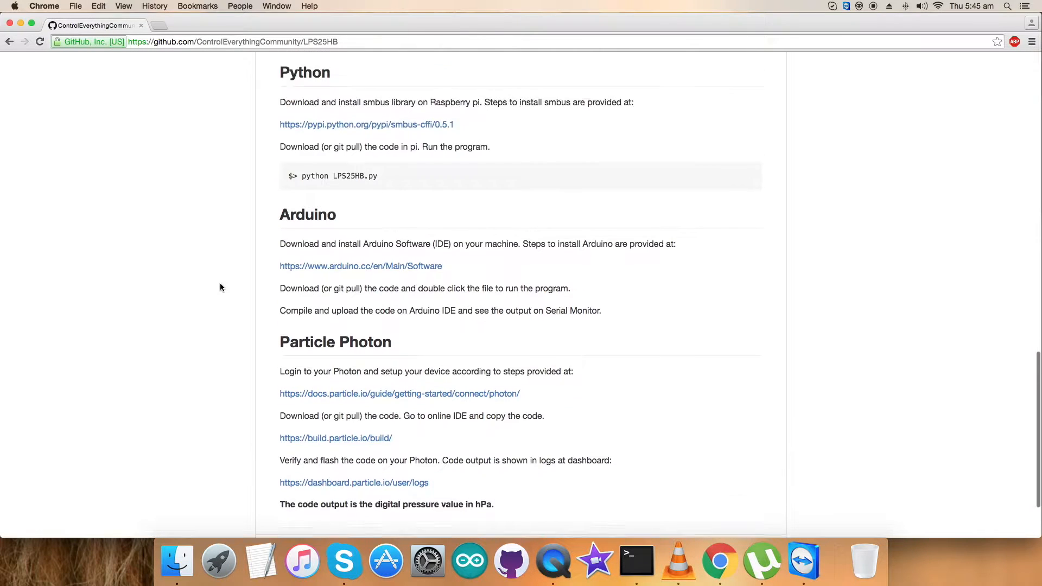
scroll("up", 3)
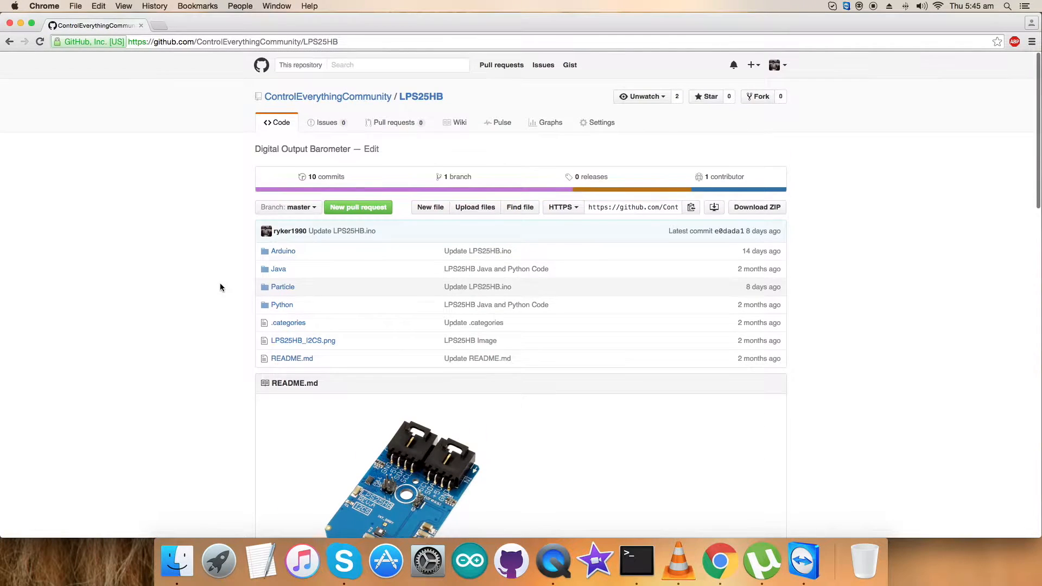
left_click(282, 287)
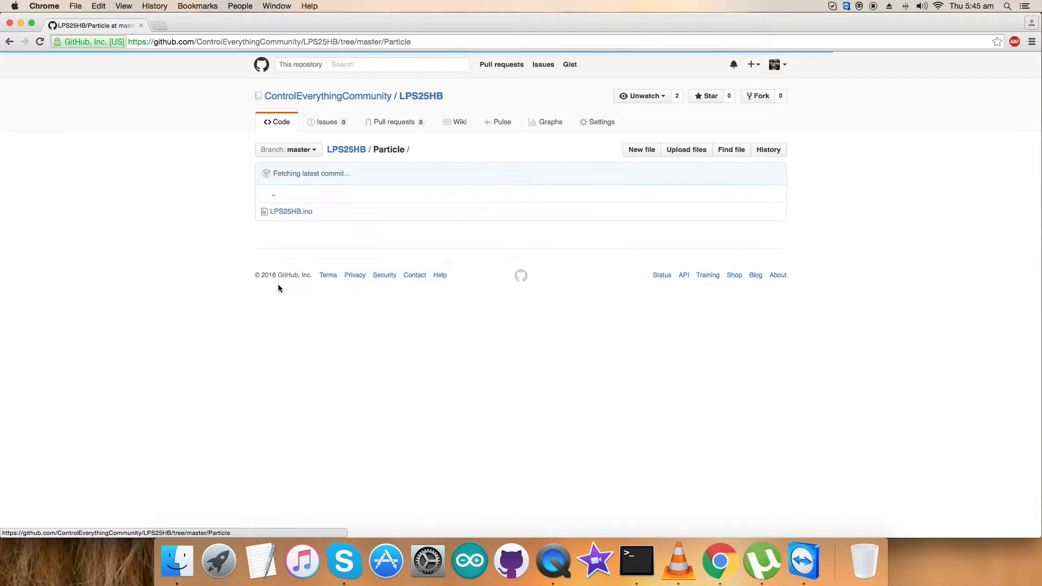
left_click(290, 212)
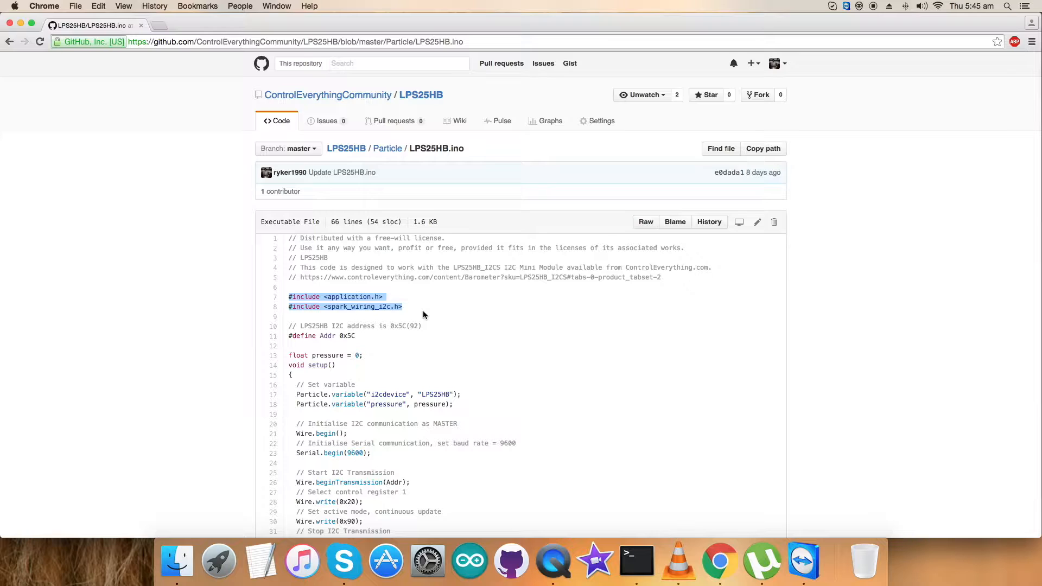
mouse_move(286, 352)
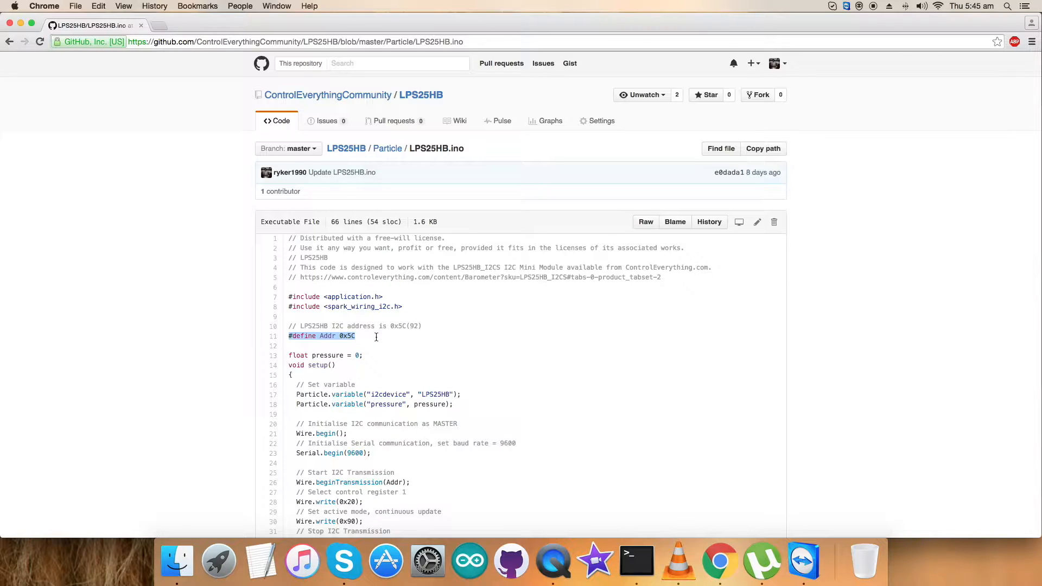
scroll("down", 3)
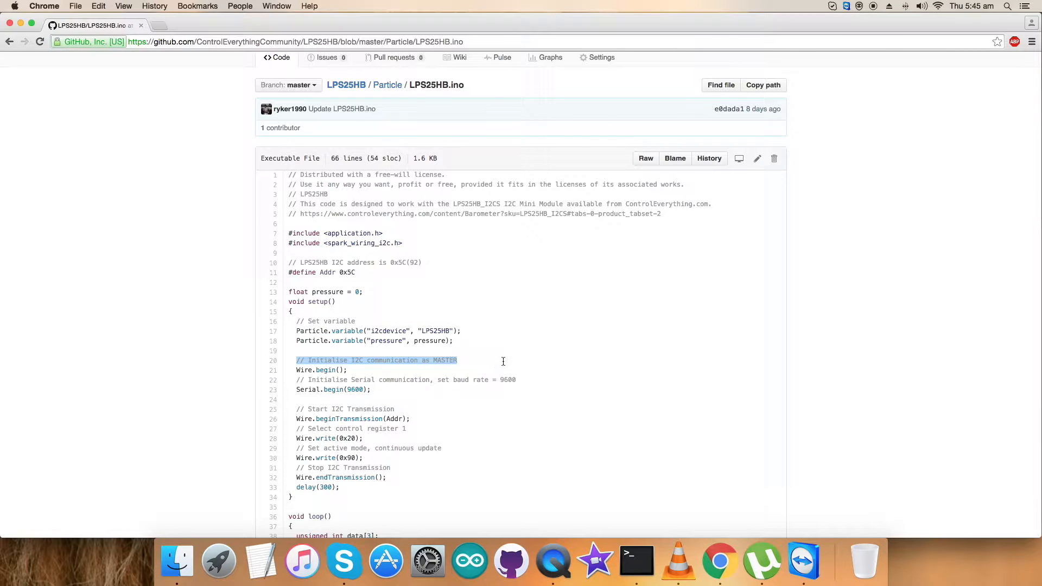
scroll("down", 3)
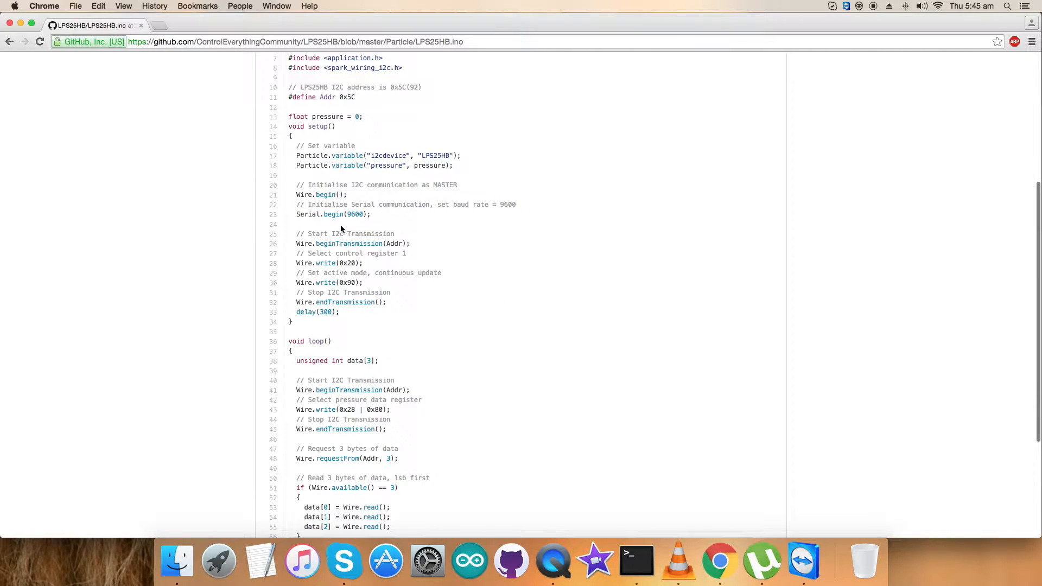
mouse_move(298, 256)
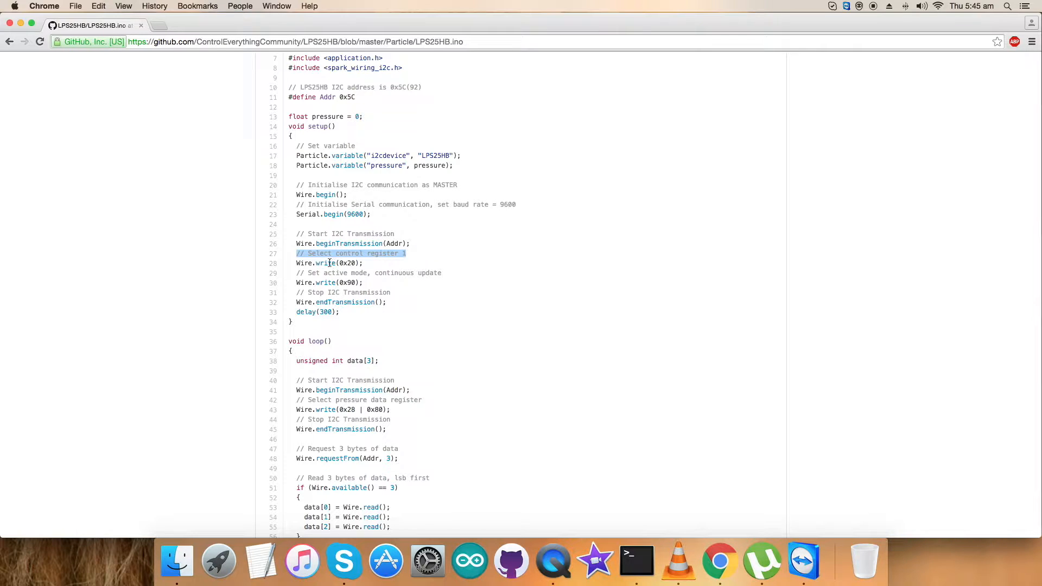
left_click(329, 262)
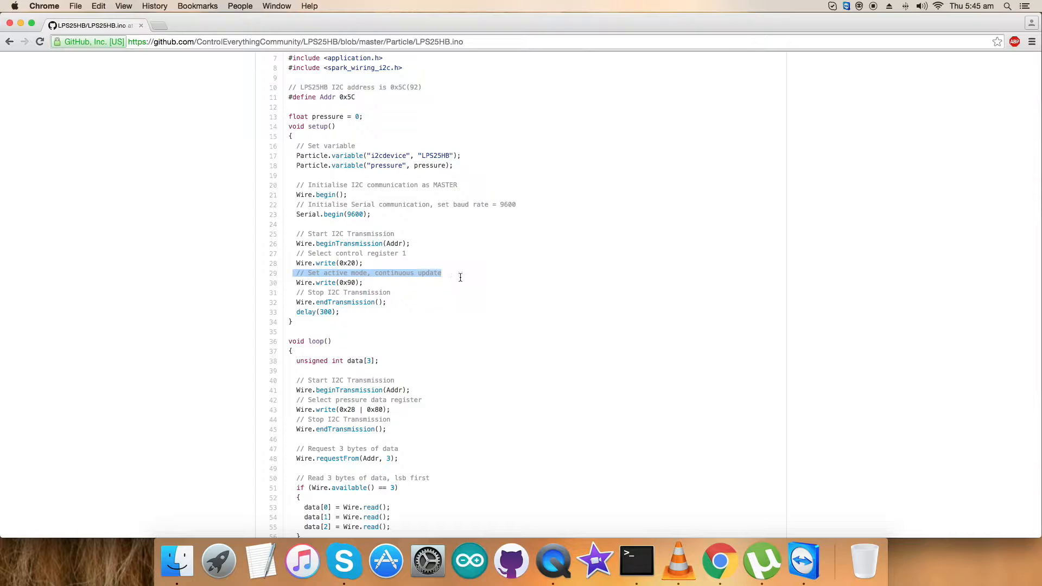
mouse_move(316, 285)
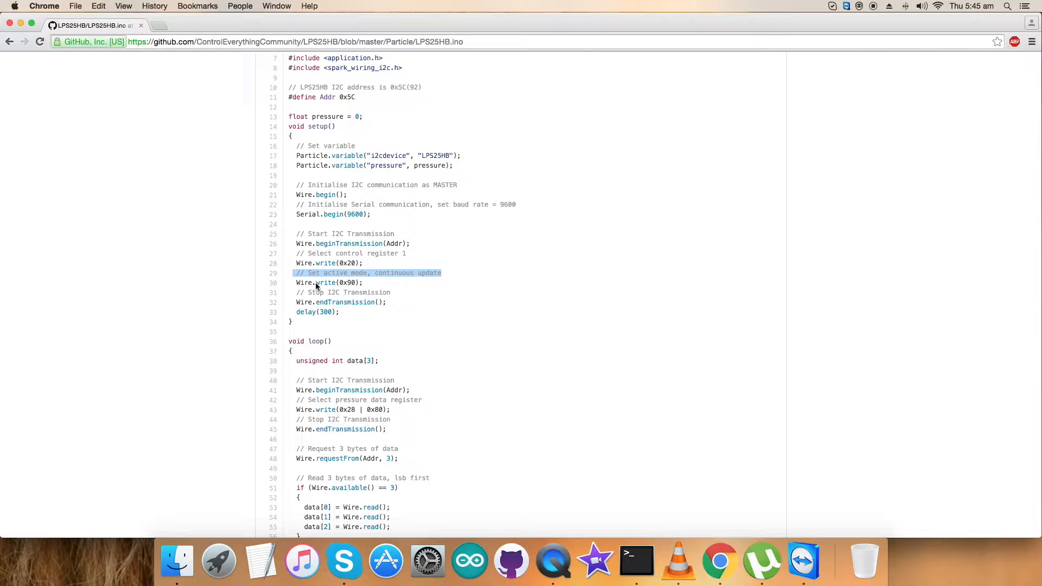
left_click(326, 282)
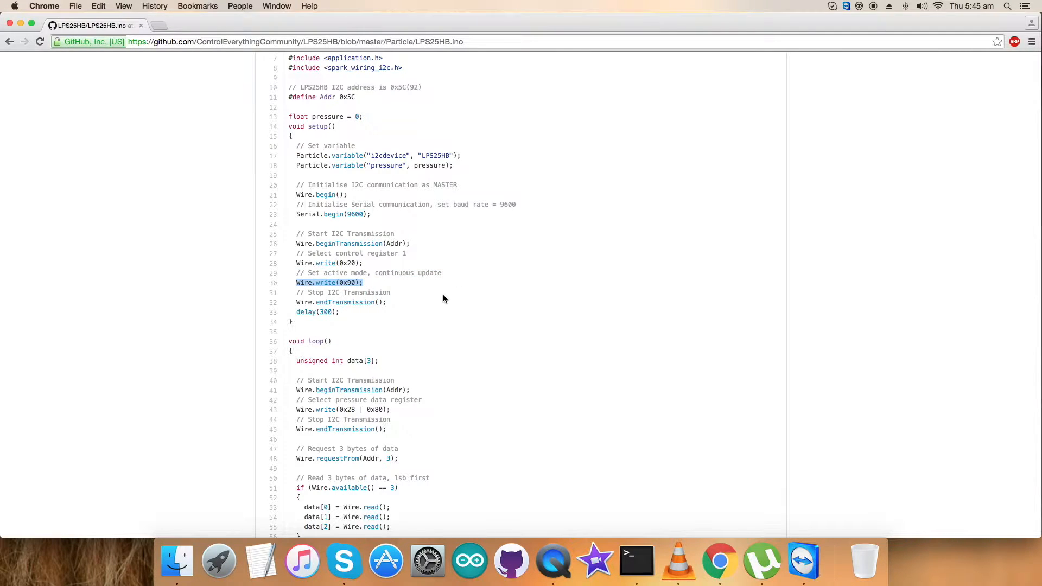
scroll("down", 3)
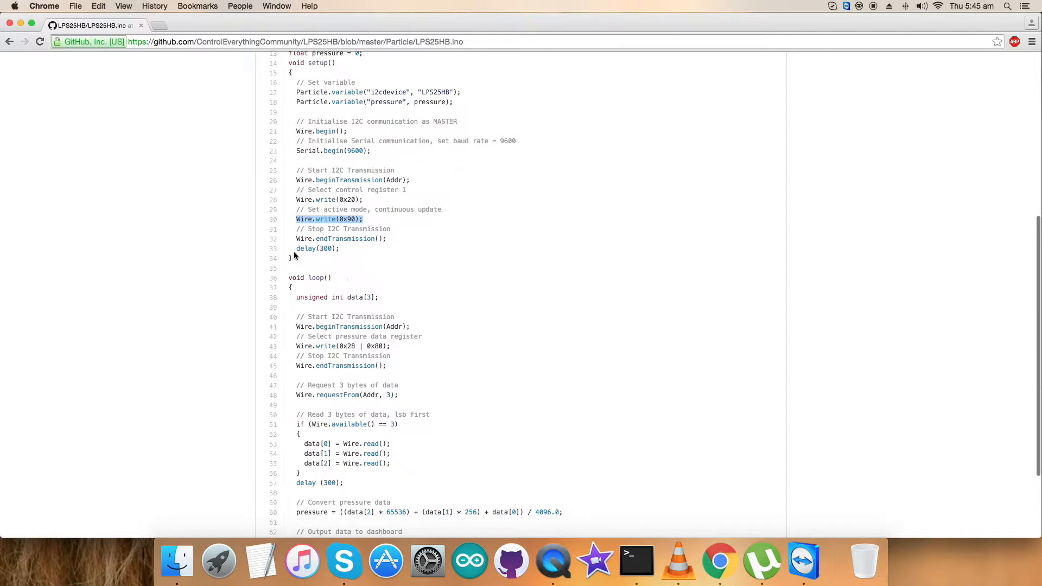
scroll("down", 3)
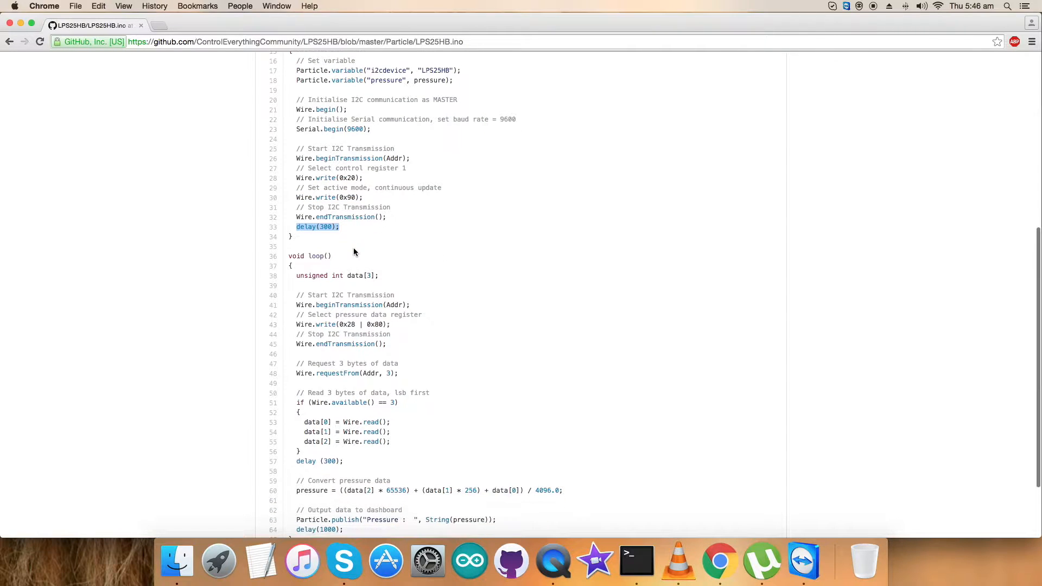
scroll("down", 3)
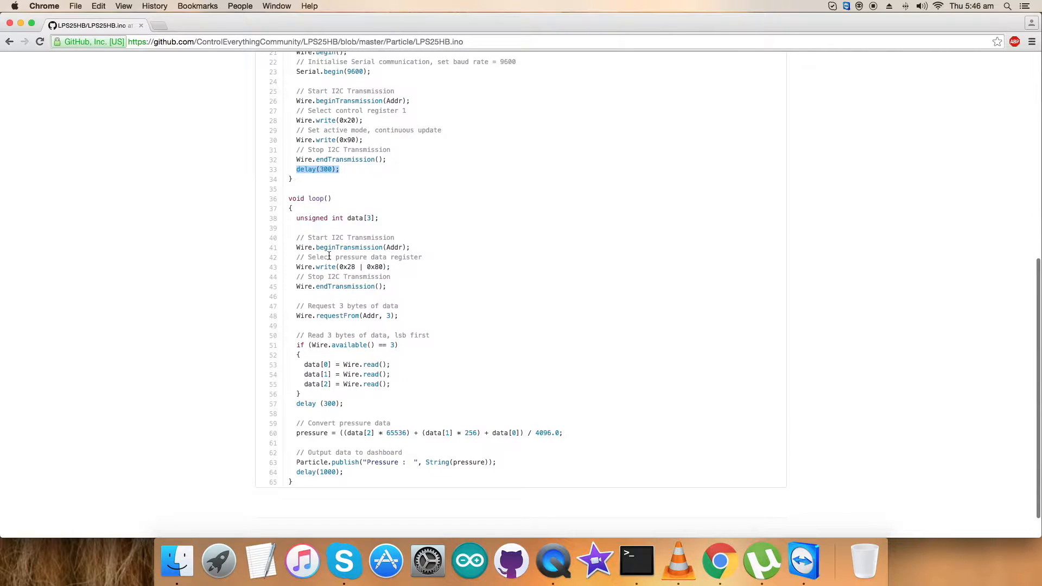
scroll("down", 3)
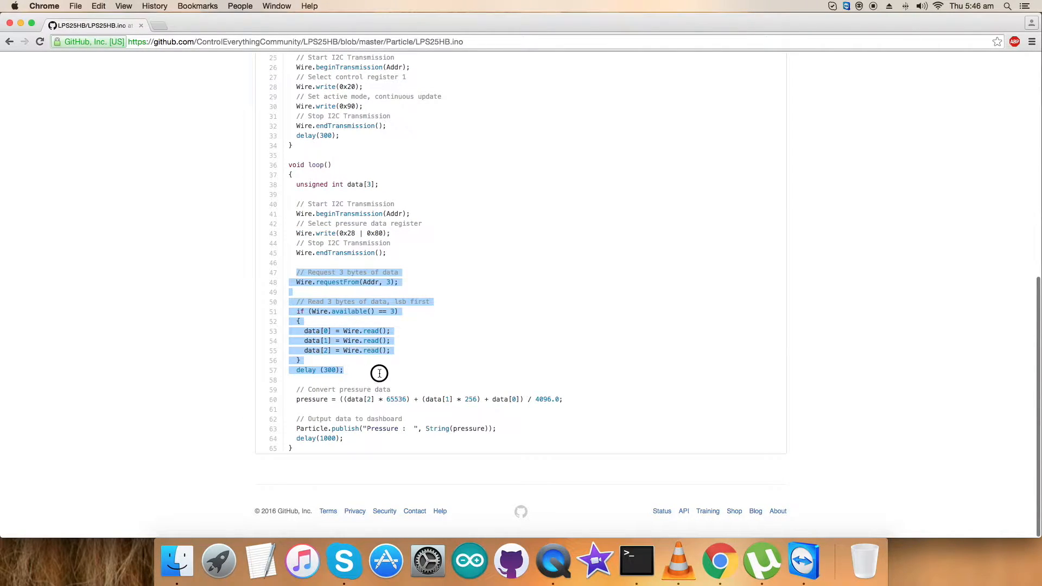
mouse_move(450, 334)
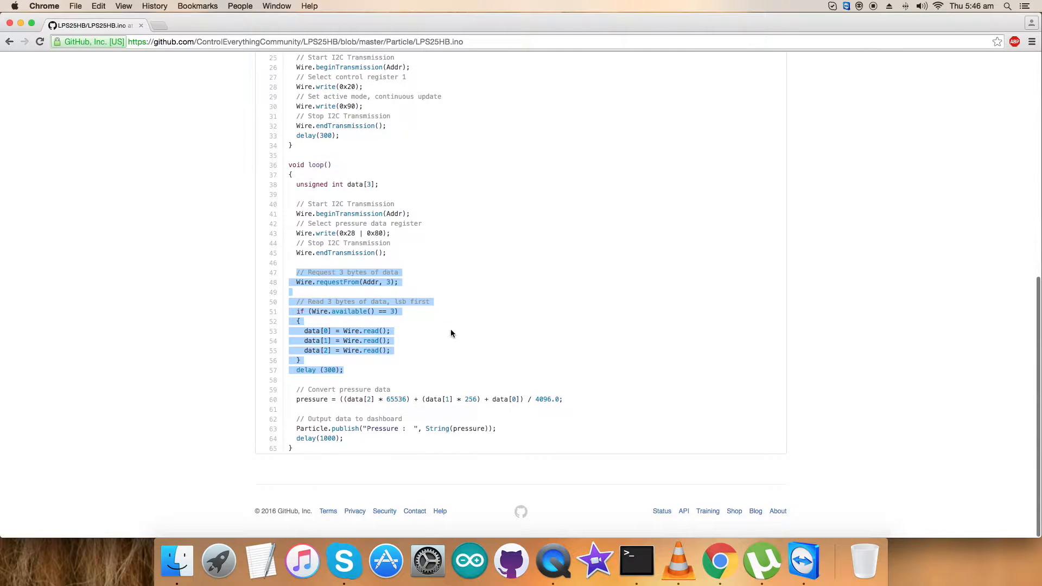
left_click(344, 370)
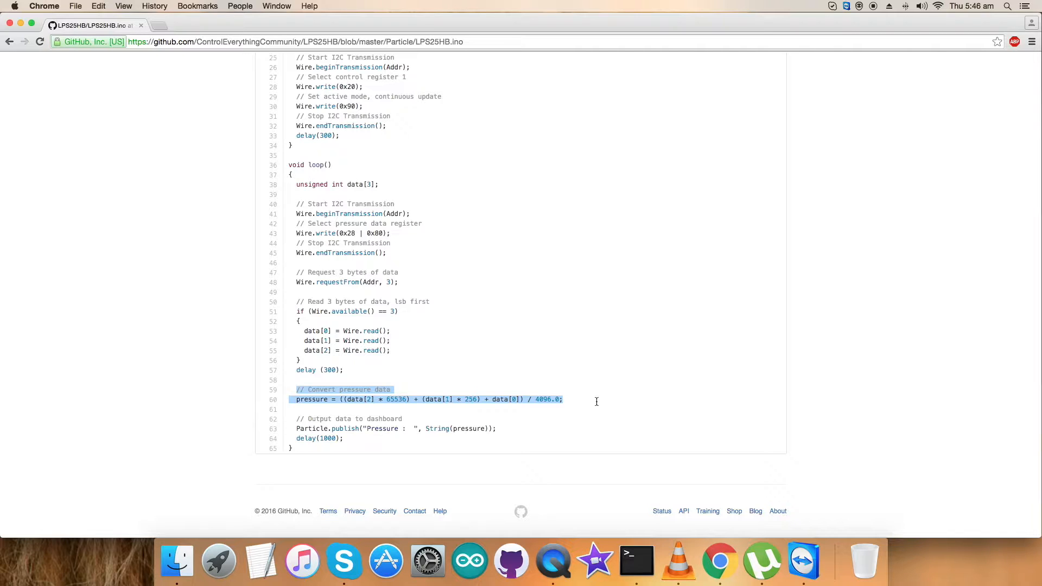
mouse_move(338, 412)
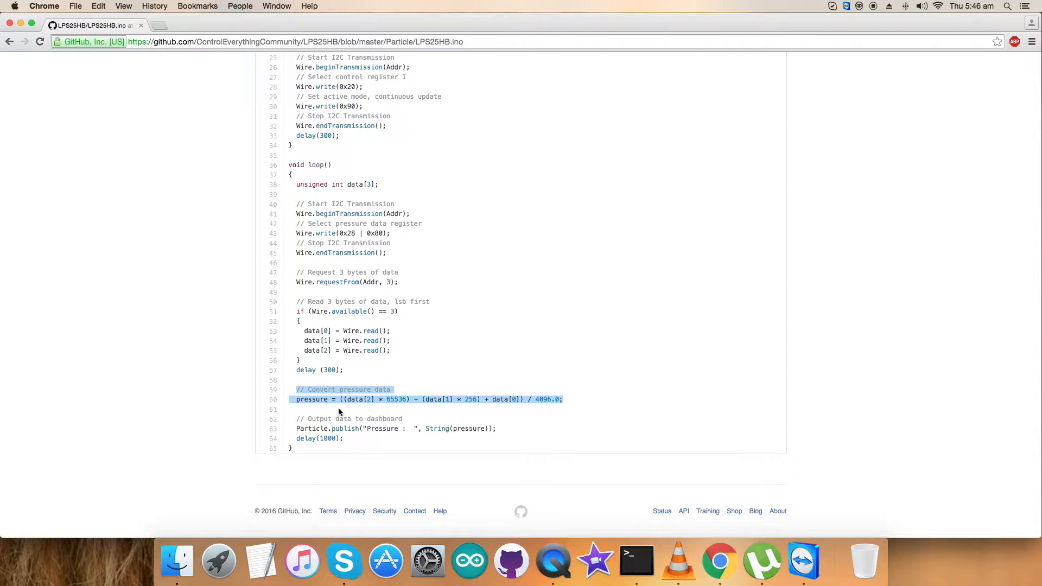
left_click(297, 419)
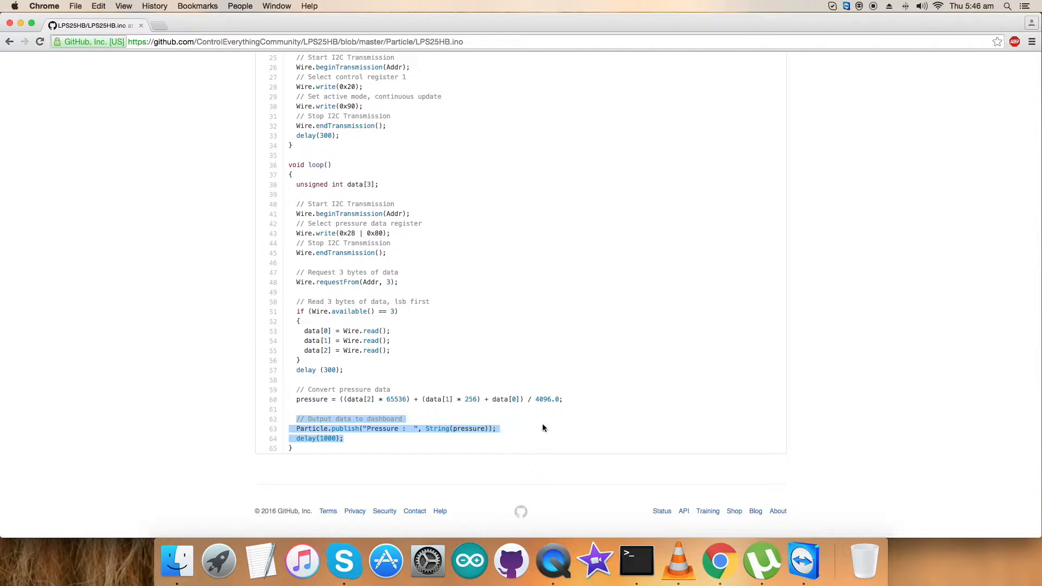
mouse_move(551, 419)
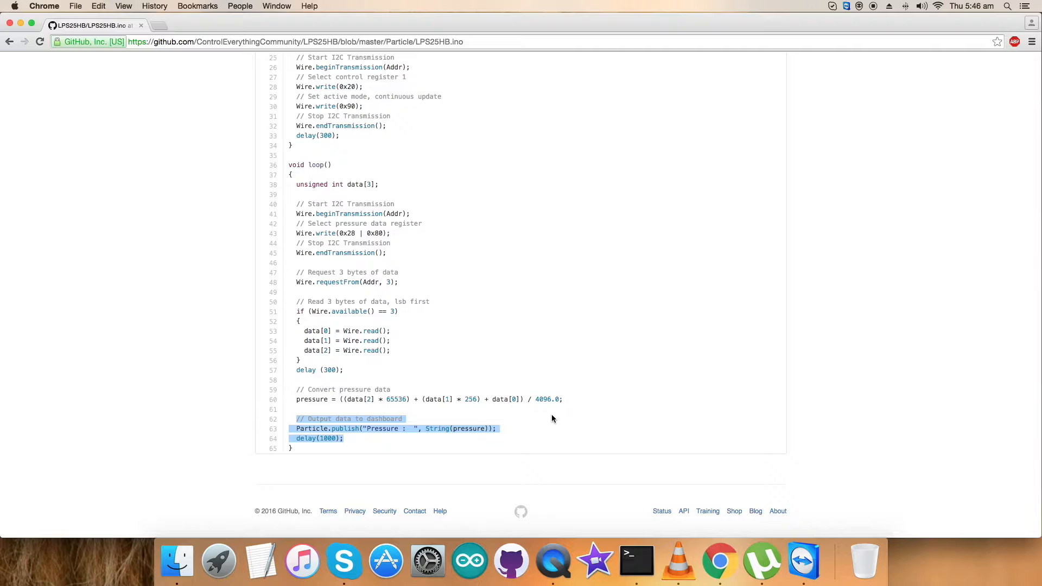
scroll("up", 3)
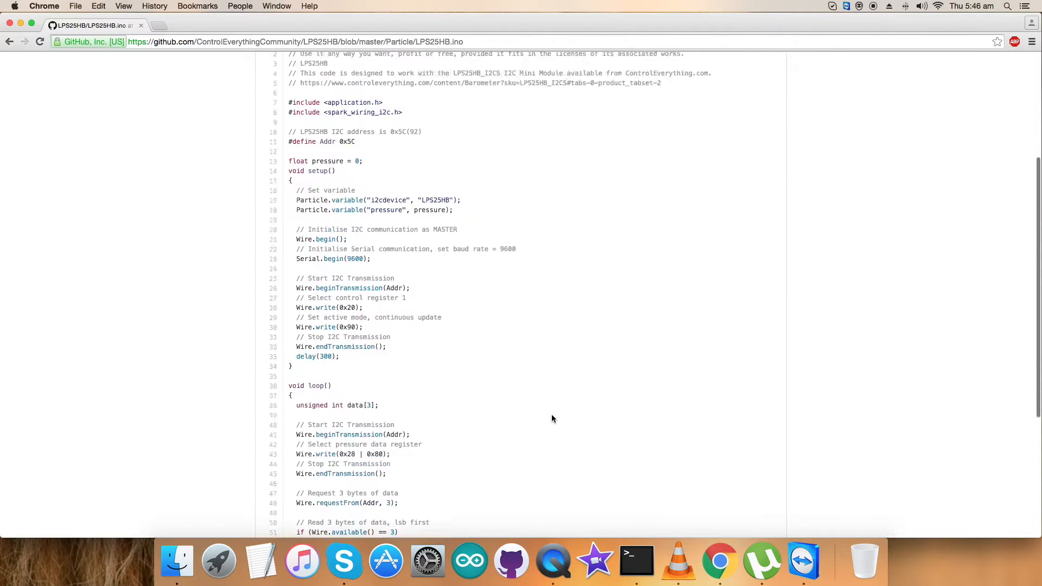
Scroll through the LPS25HB.ino code view while selecting and copying the sketch.
scroll("up", 3)
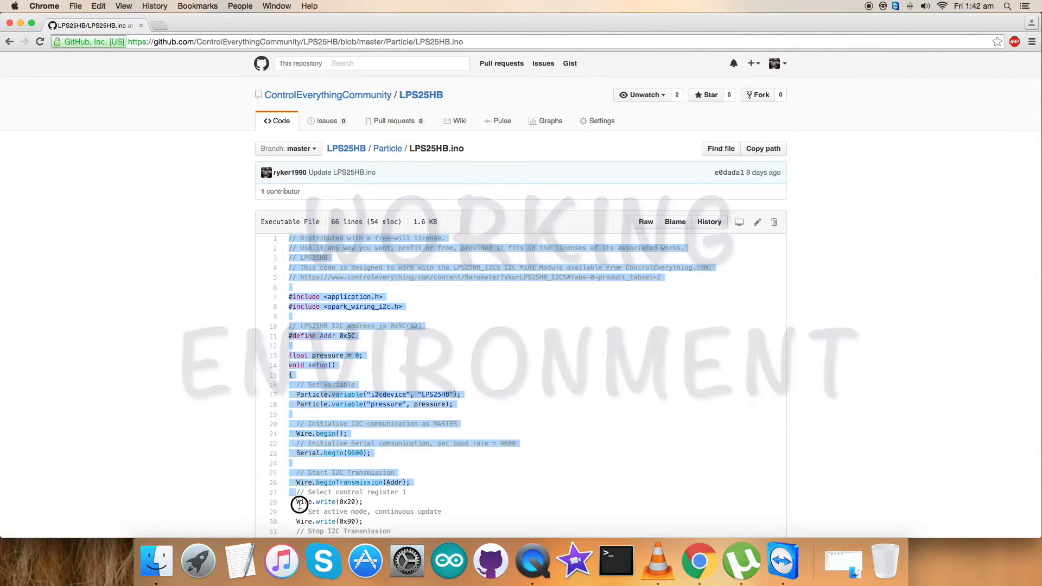
scroll("down", 3)
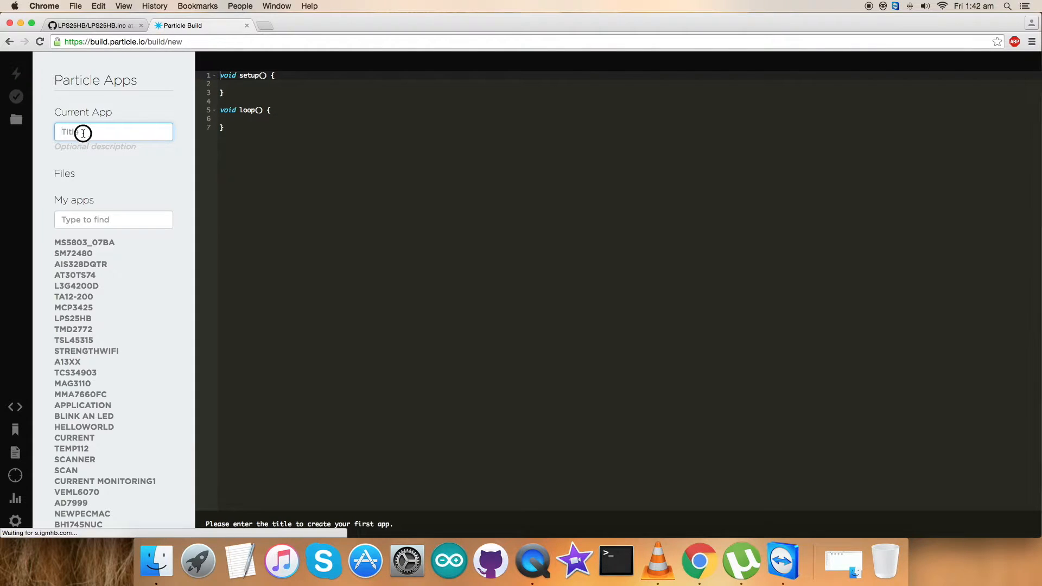
Title the new Particle Build app 'LPS25HB' and flash the verified code to the Photon.
type("LPS25HB")
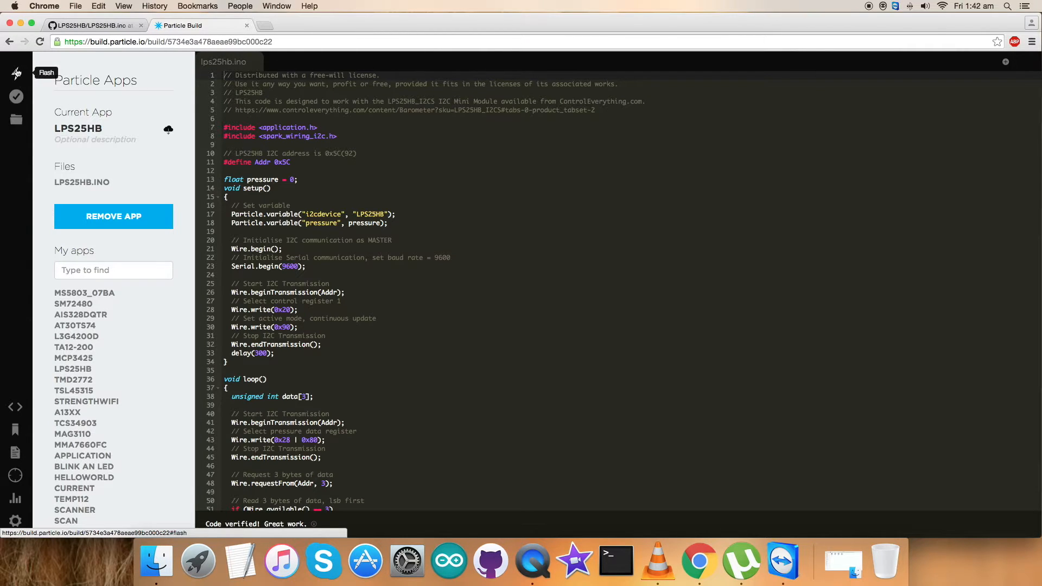
left_click(15, 71)
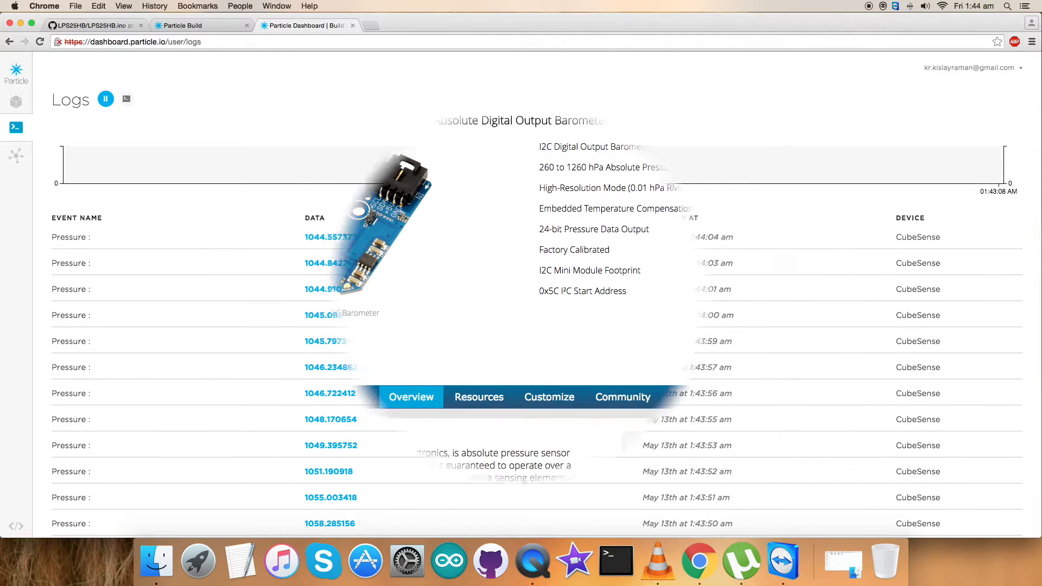
On the LPS25HB product page, show Resources, open the Particle code sample and return to Overview.
left_click(93, 25)
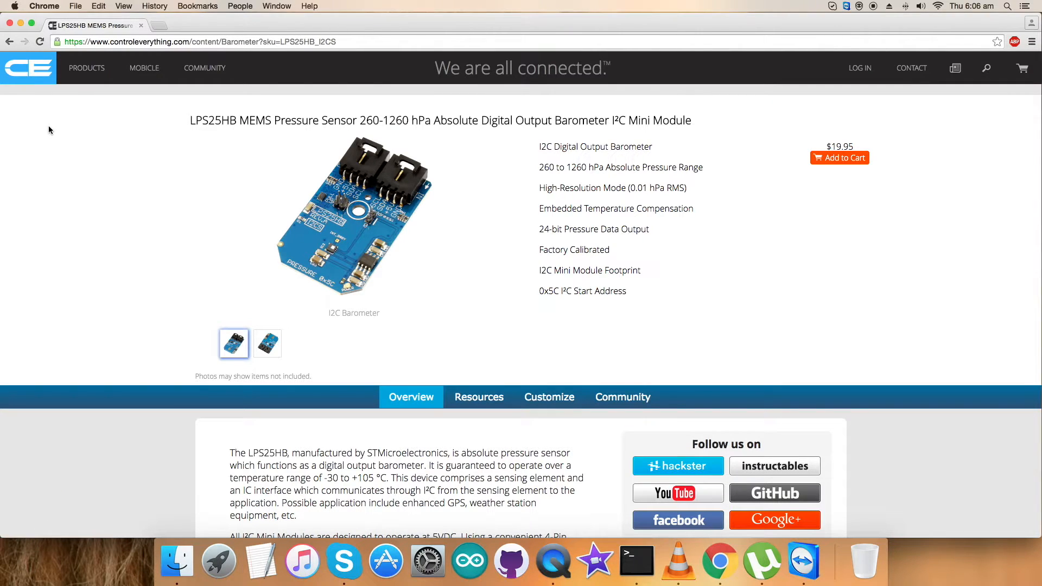
left_click(479, 398)
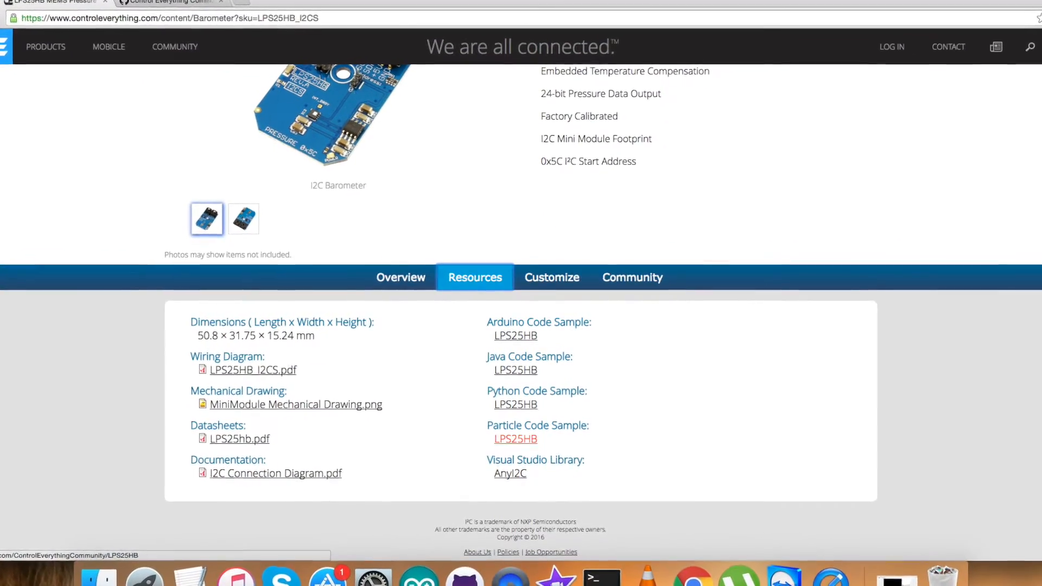
left_click(515, 439)
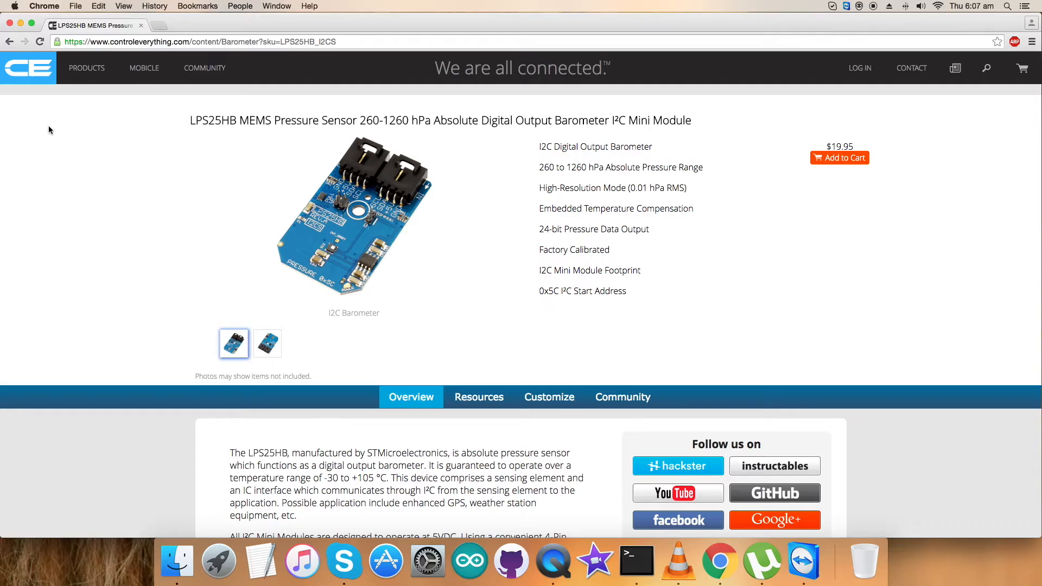
left_click(205, 67)
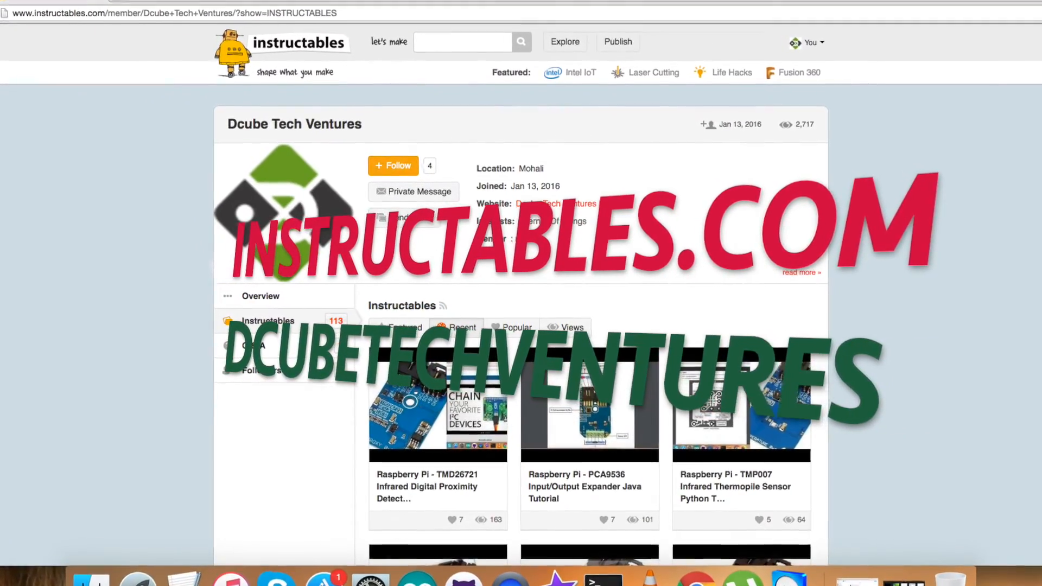
Scroll through the Dcube Tech Ventures Instructables profile listing.
scroll("up", 3)
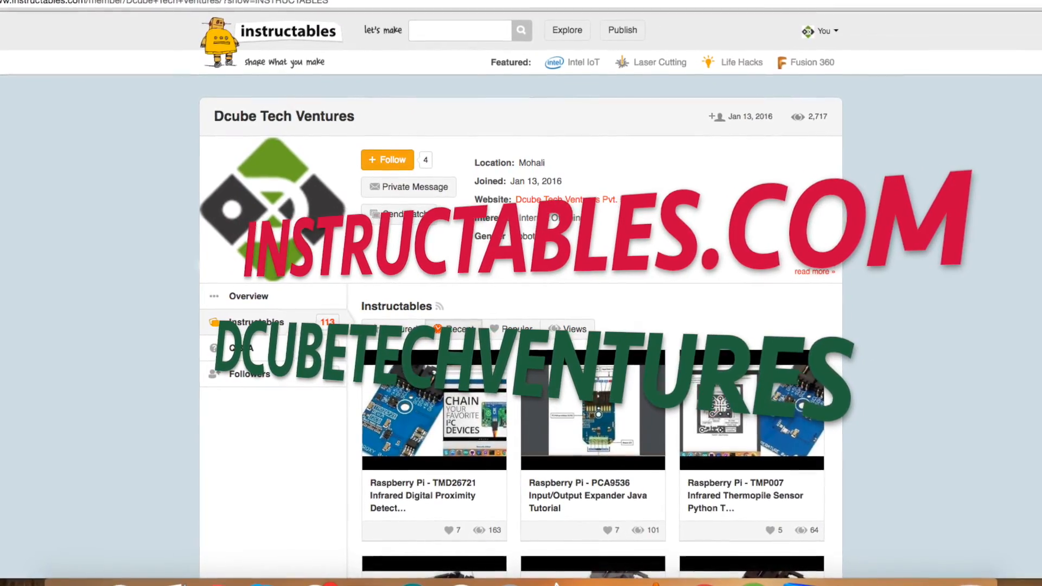